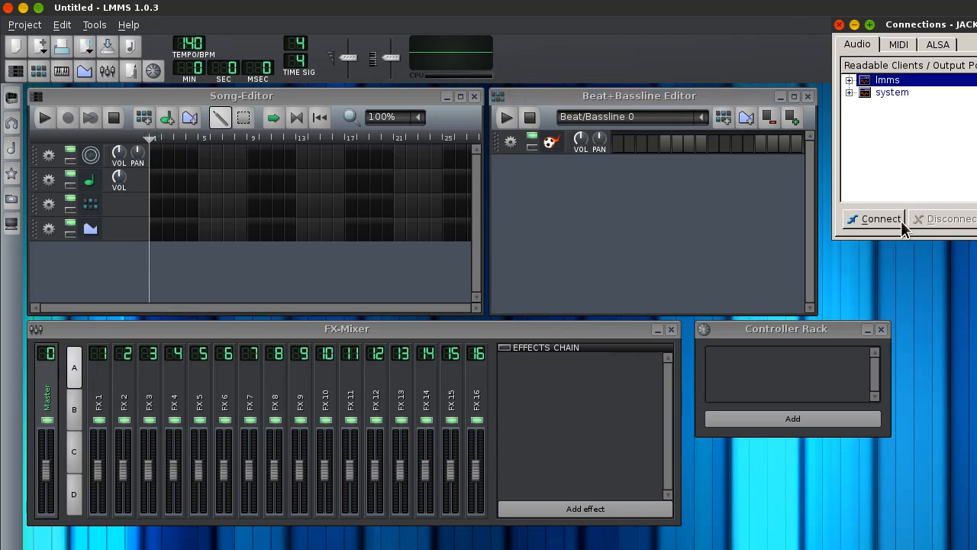
Step: Connect LMMS to the JACK audio server and bring up the Project menu for recent projects
click(840, 25)
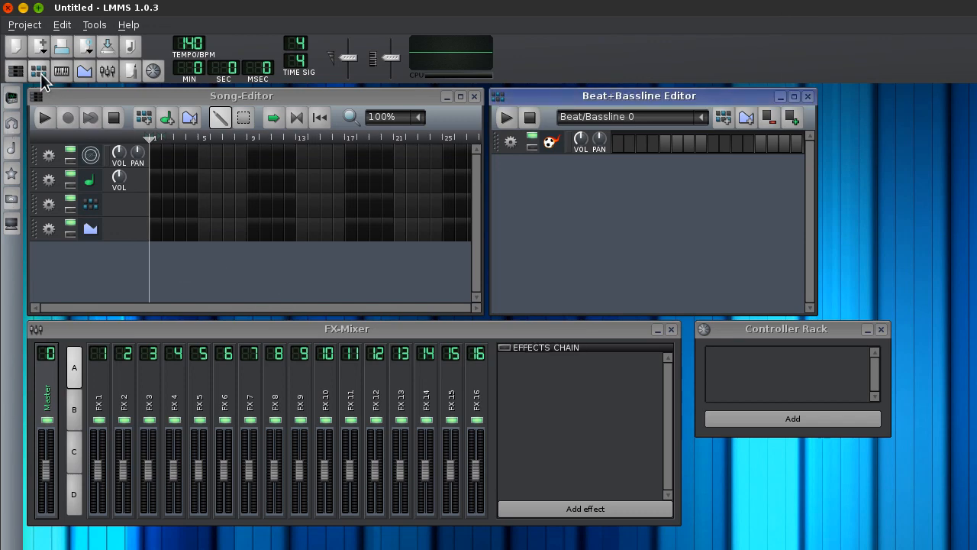
click(24, 24)
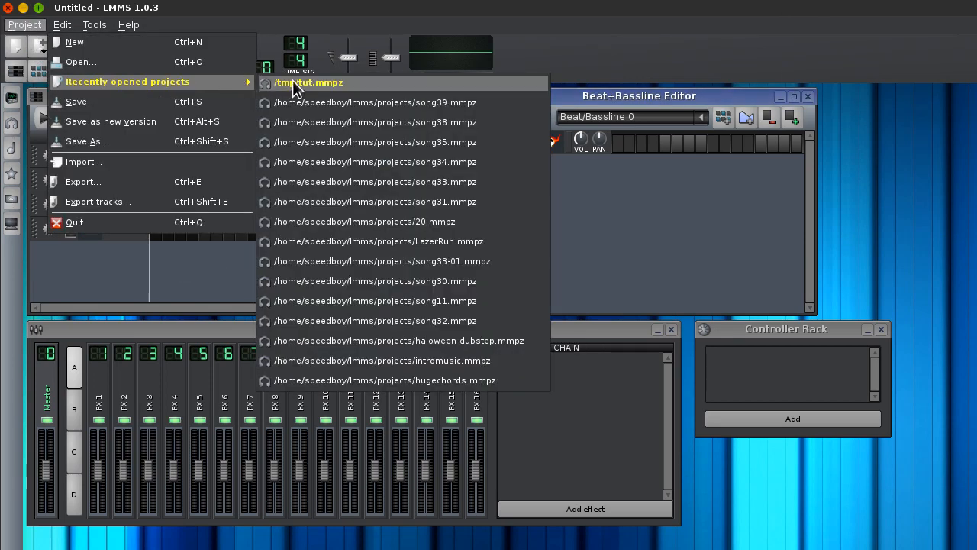
Step: Load the recent project tut.mmpz and play the song to hear the existing pattern
click(308, 83)
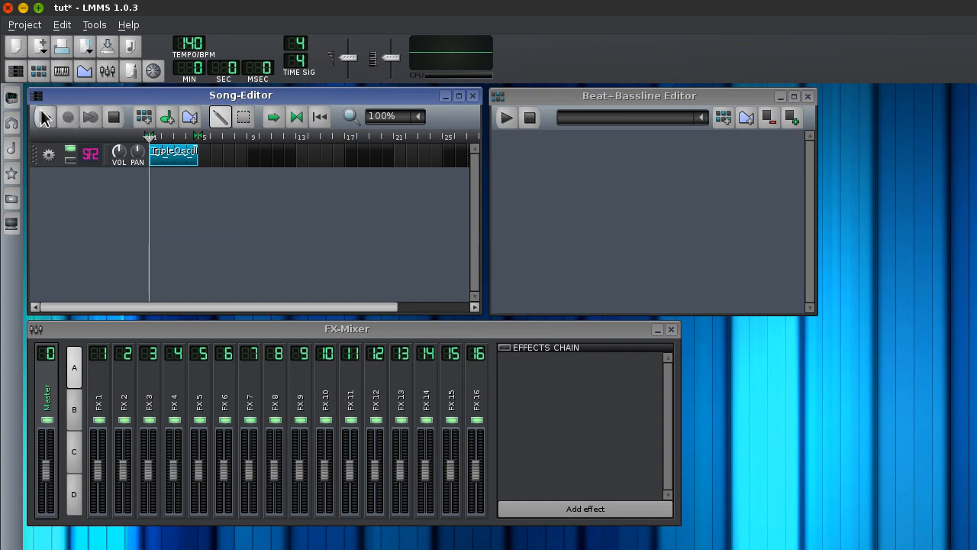
mouse_move(43, 116)
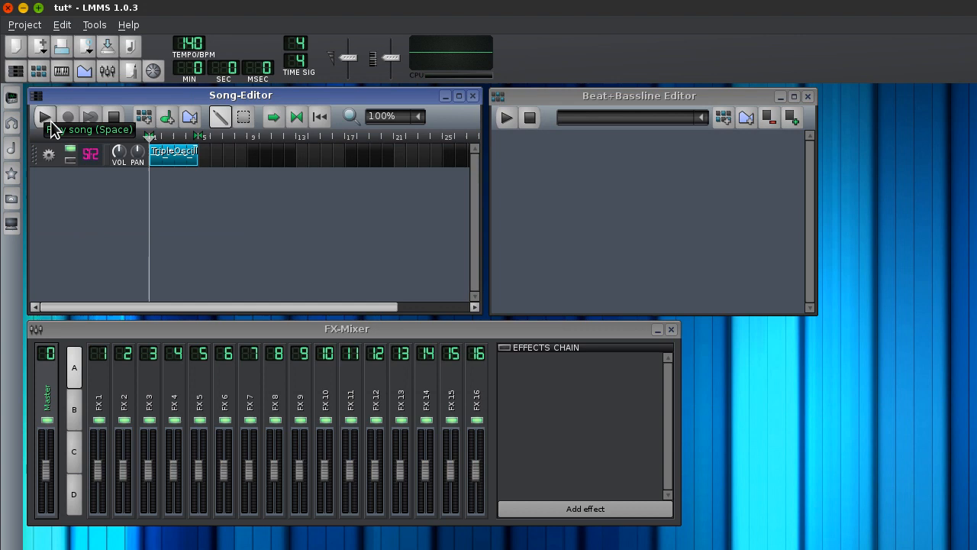
click(44, 116)
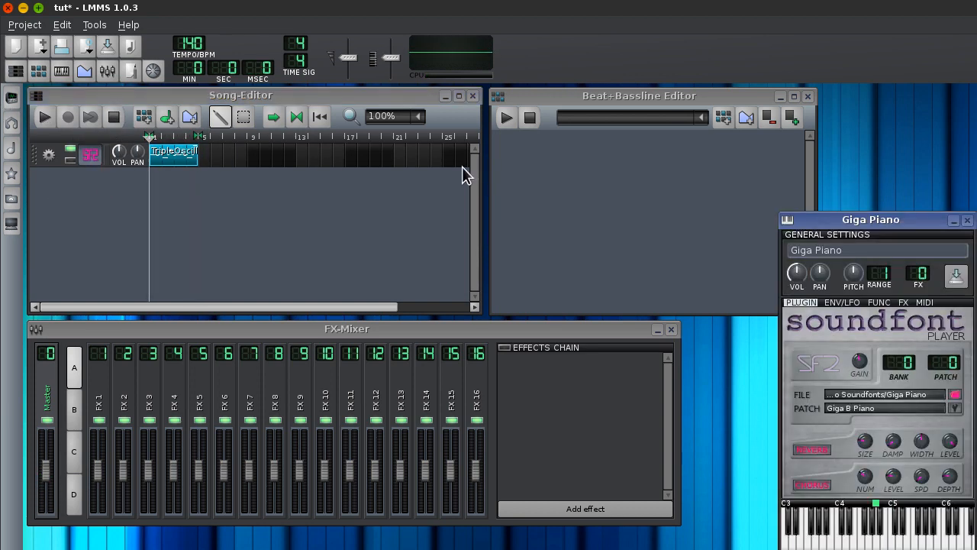
mouse_move(782, 220)
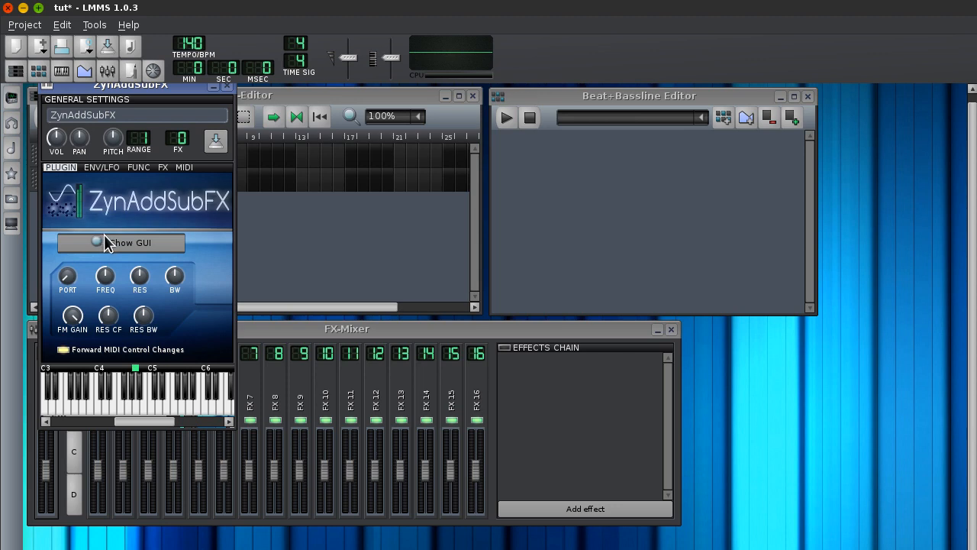
Step: Show the ZynAddSubFX GUI and drill into ADDsynth voice 1's oscillator editor
click(121, 243)
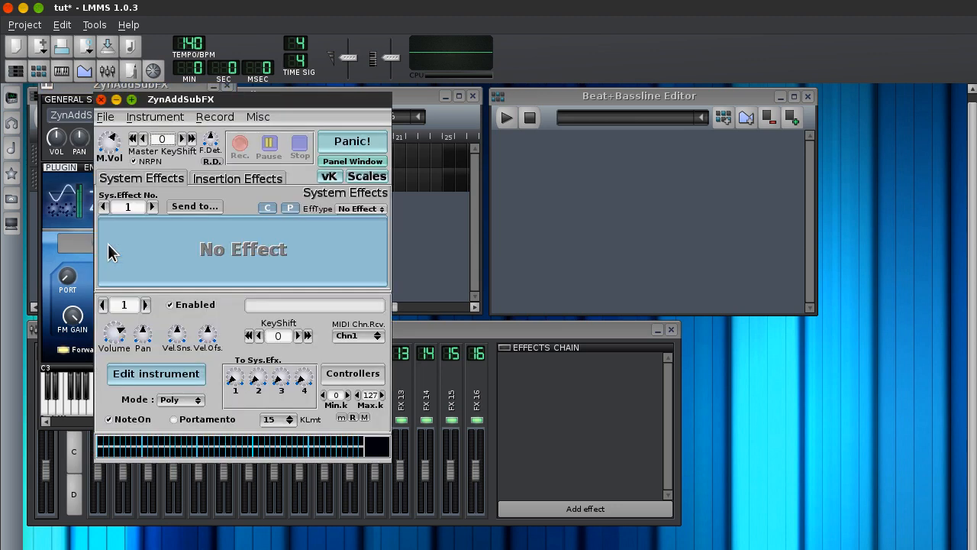
mouse_move(152, 365)
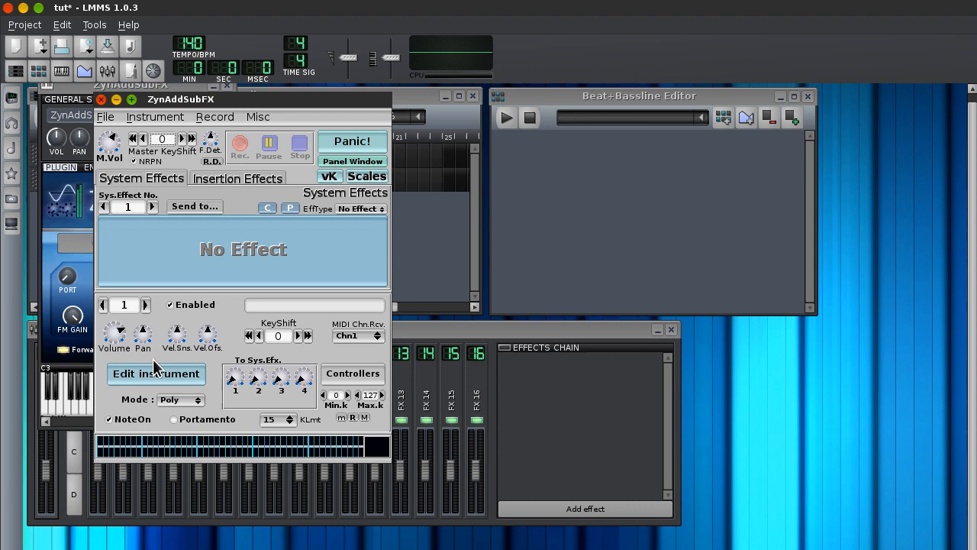
click(155, 372)
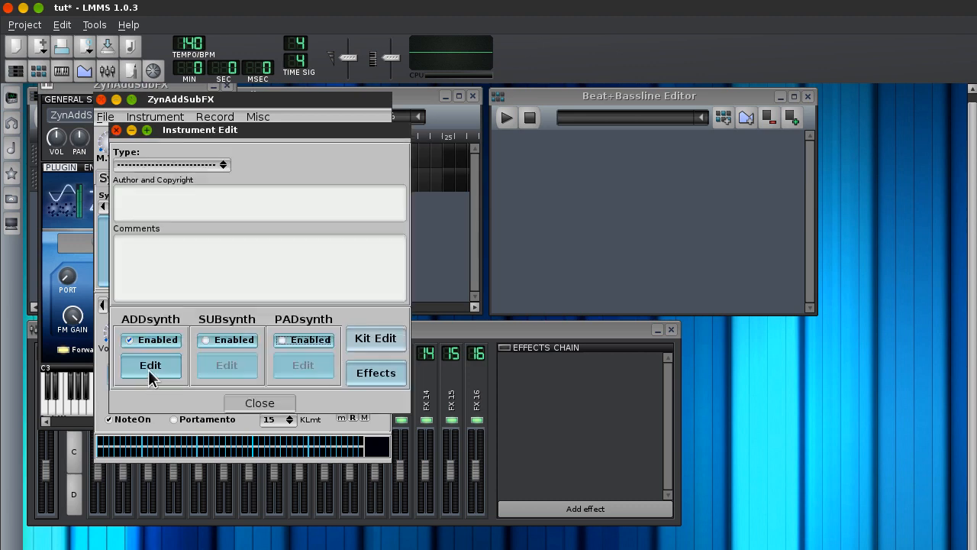
click(149, 364)
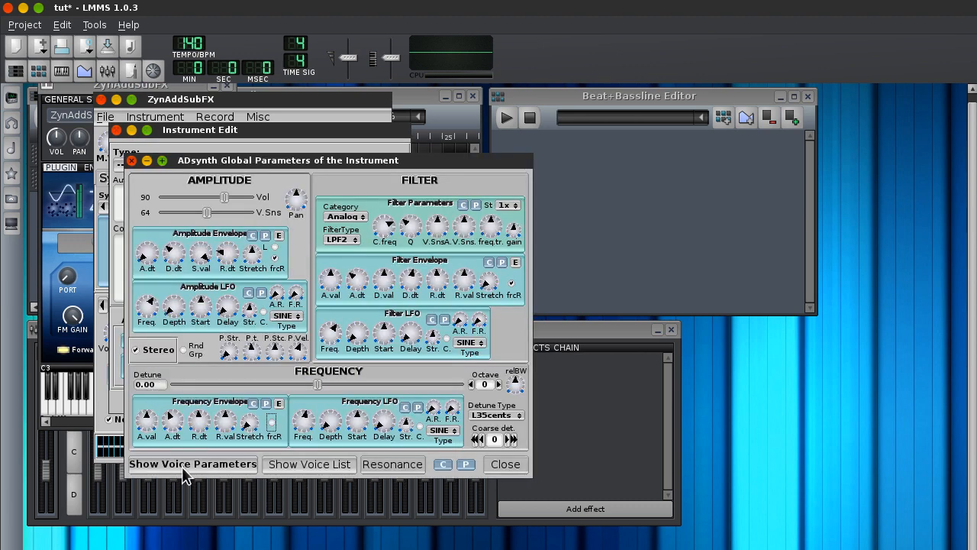
click(192, 465)
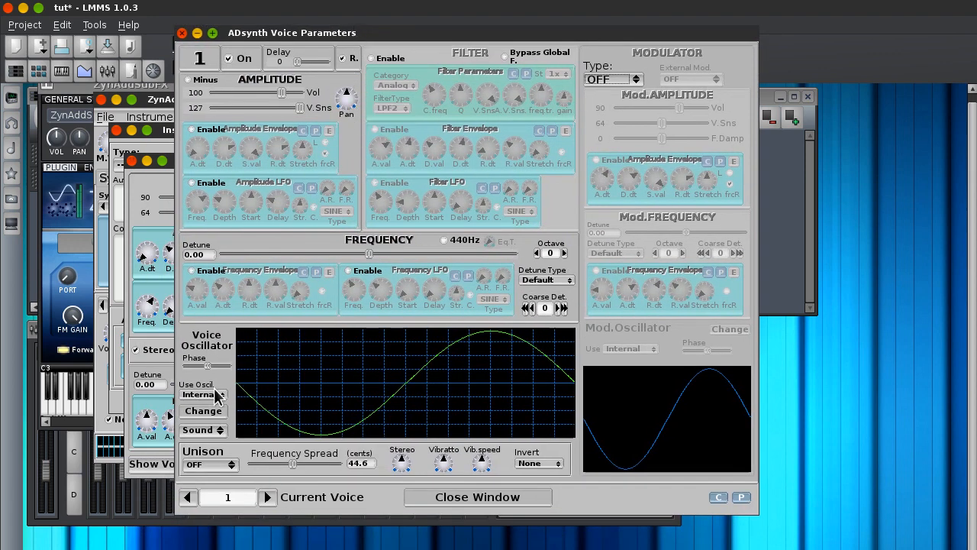
click(203, 410)
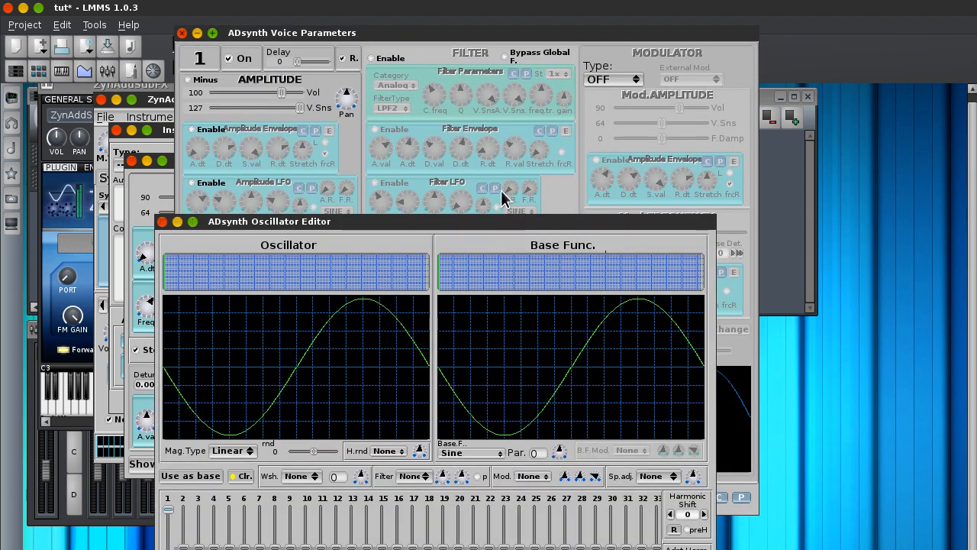
mouse_move(374, 385)
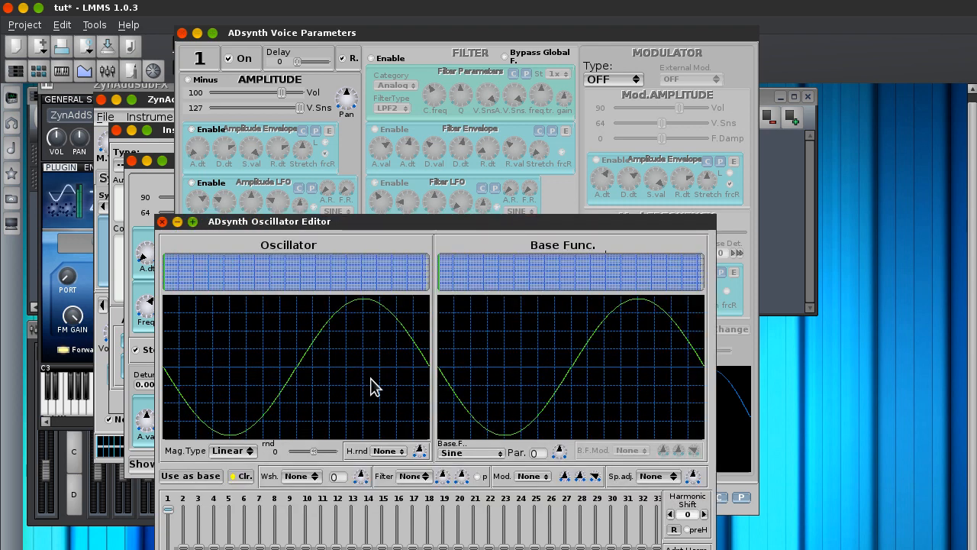
Step: Move the oscillator editor into view and set its base function to Saw
drag(269, 221, 266, 73)
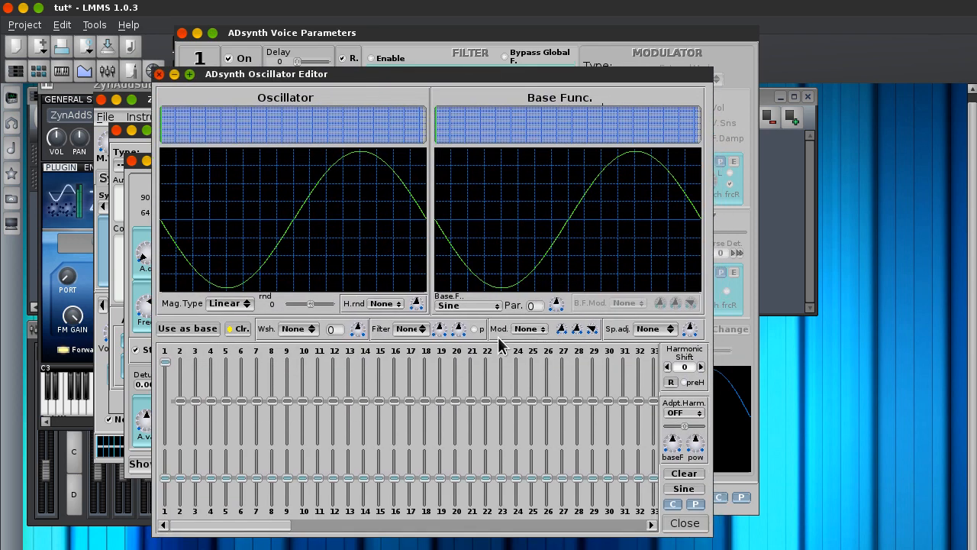
click(466, 306)
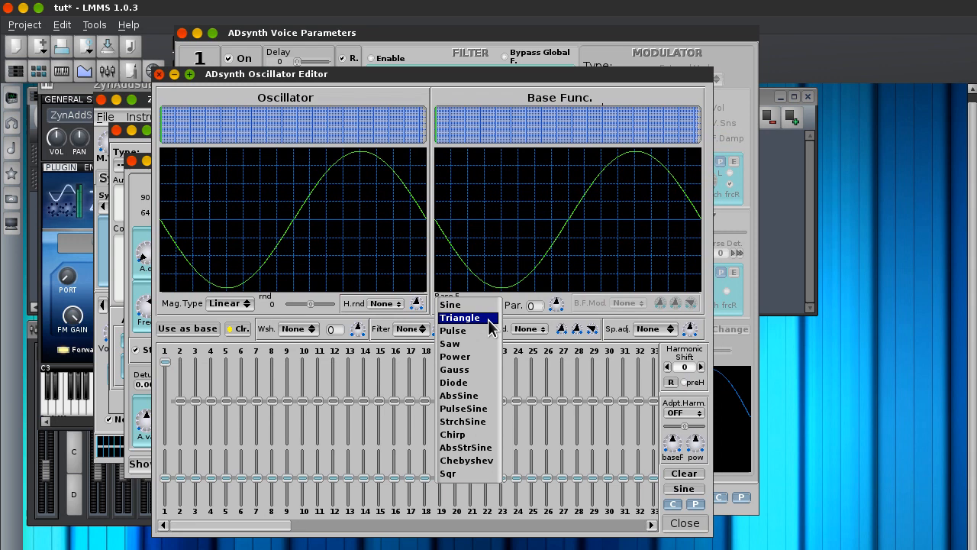
mouse_move(473, 342)
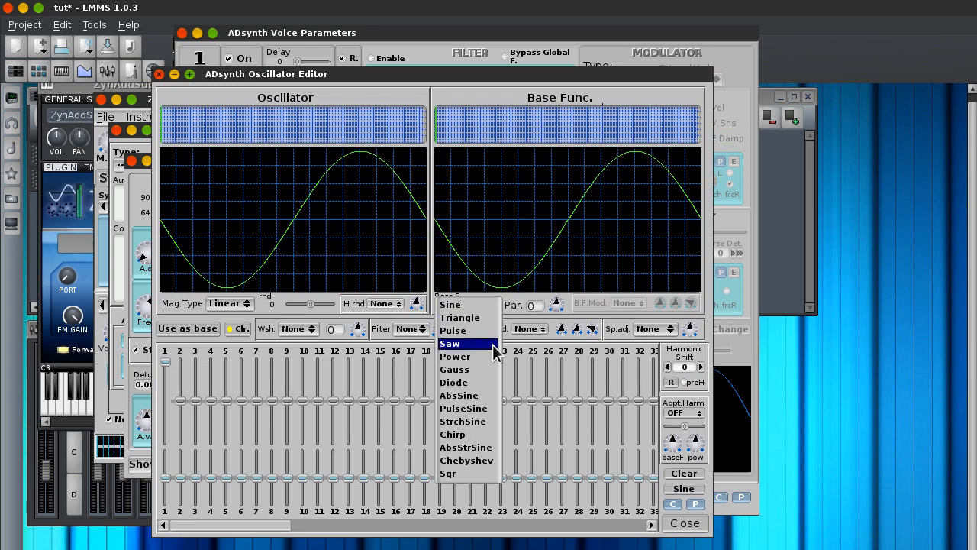
click(455, 355)
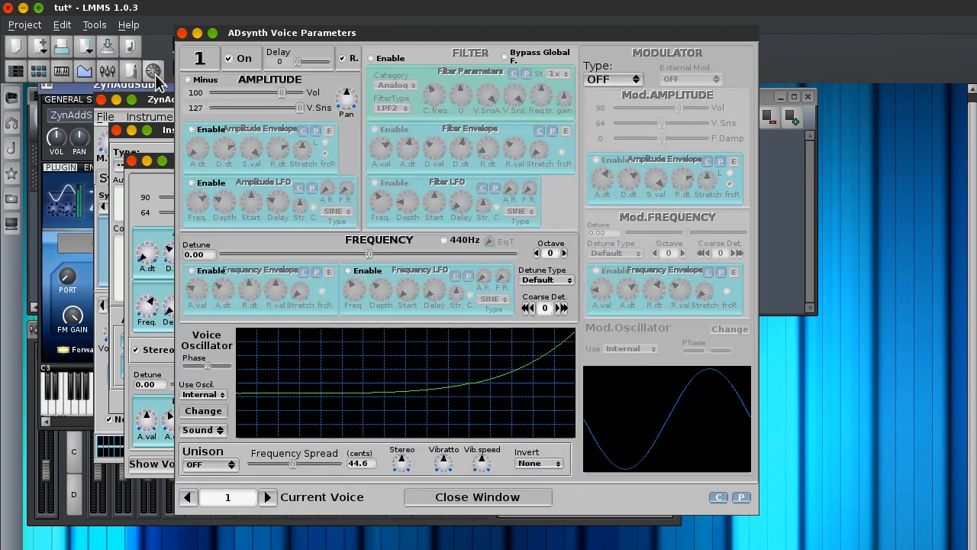
mouse_move(53, 410)
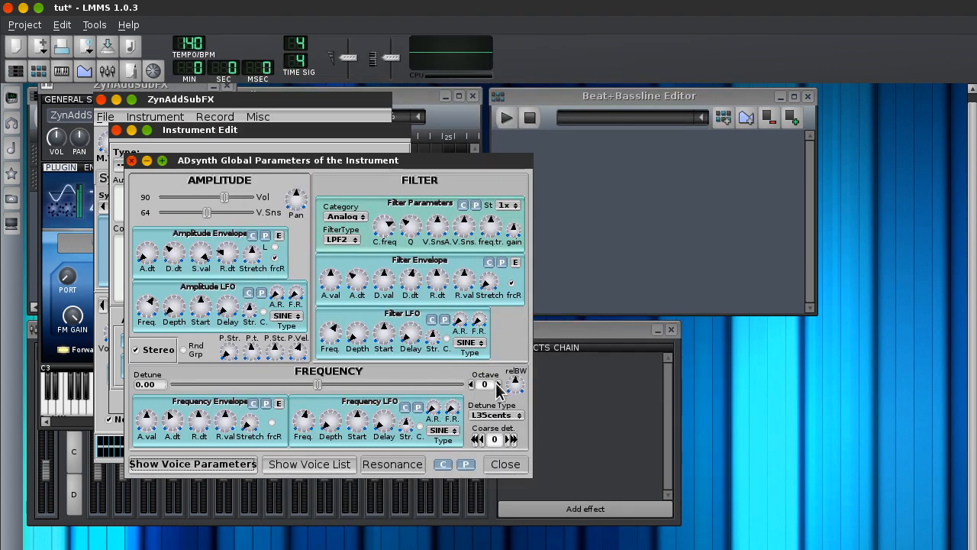
mouse_move(501, 385)
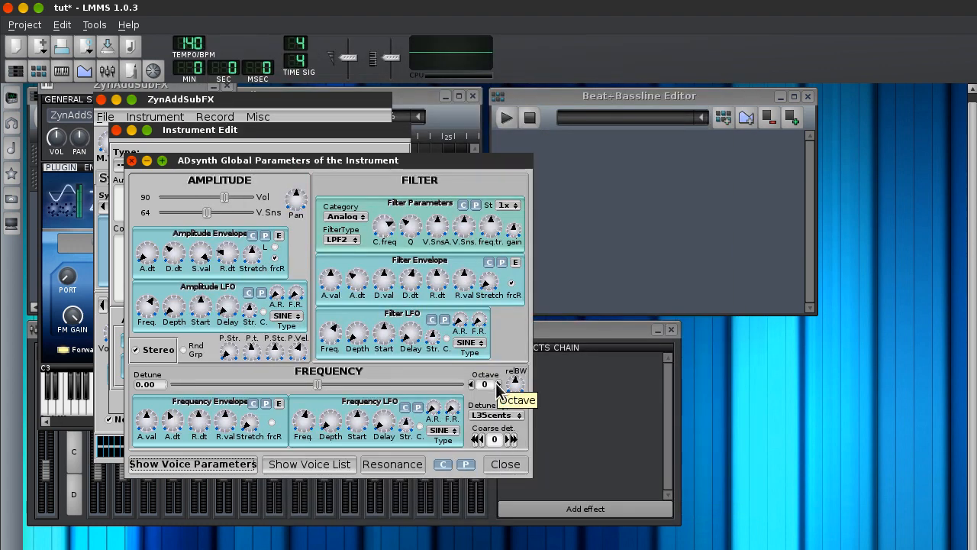
mouse_move(348, 481)
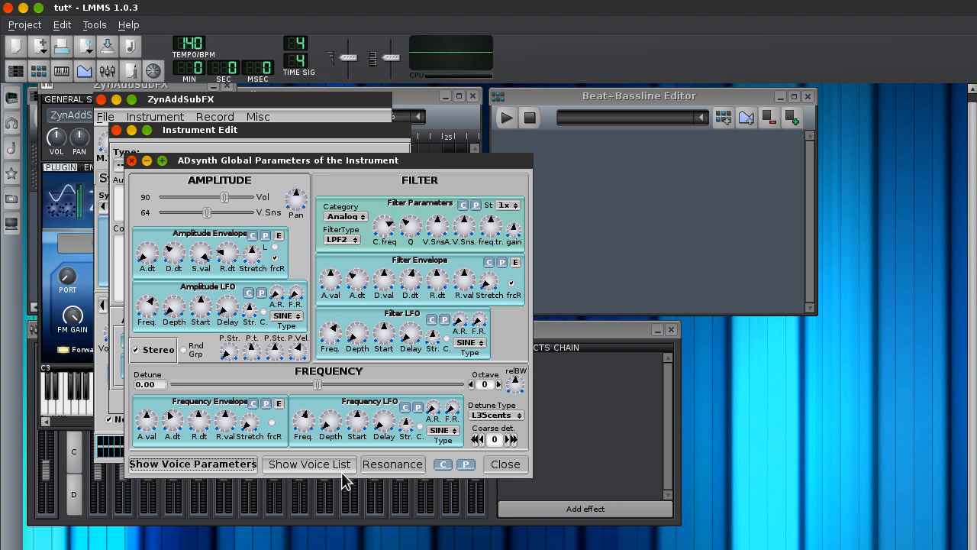
mouse_move(496, 389)
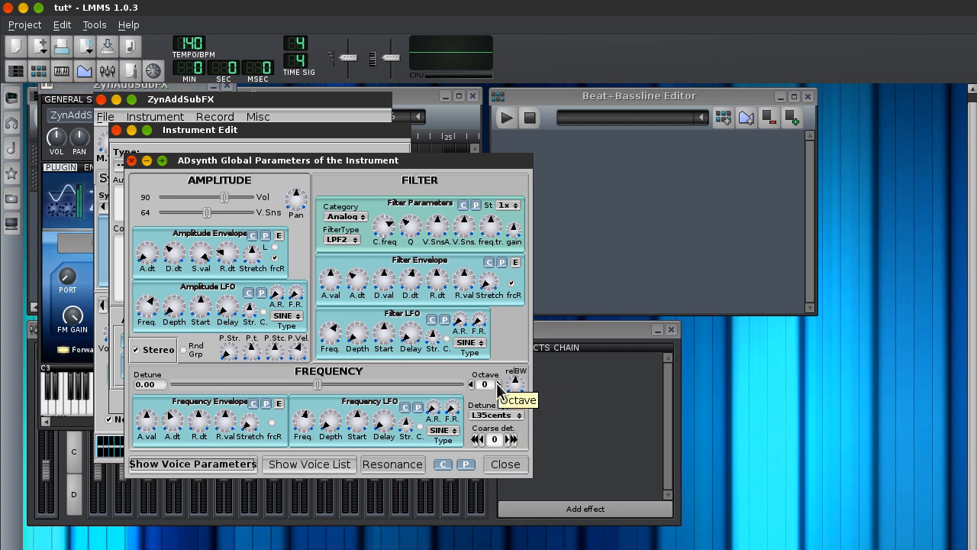
Step: Close the ADsynth Global Parameters window to return to Instrument Edit
click(499, 381)
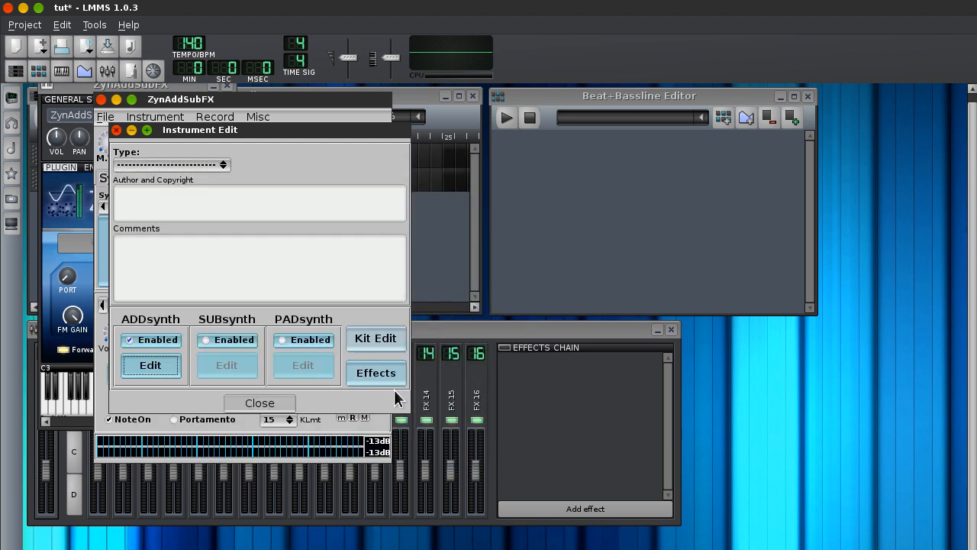
Step: Set the part's insert effect to Reverb in the Instrument Edit effects panel
click(376, 372)
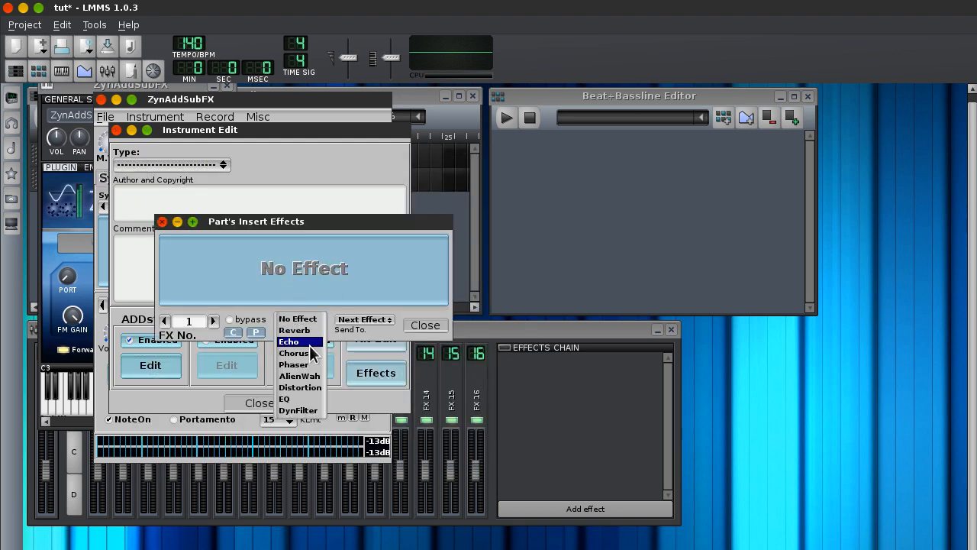
mouse_move(293, 330)
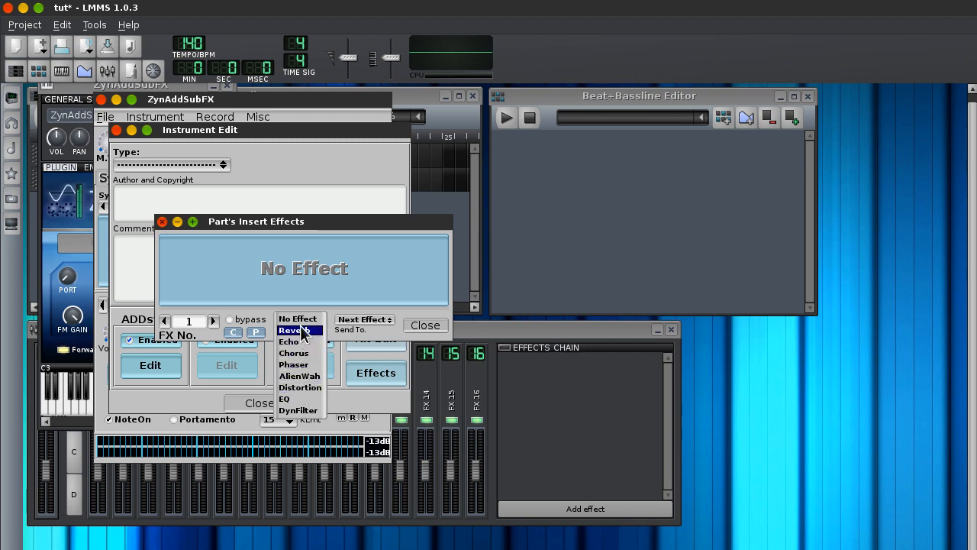
click(293, 353)
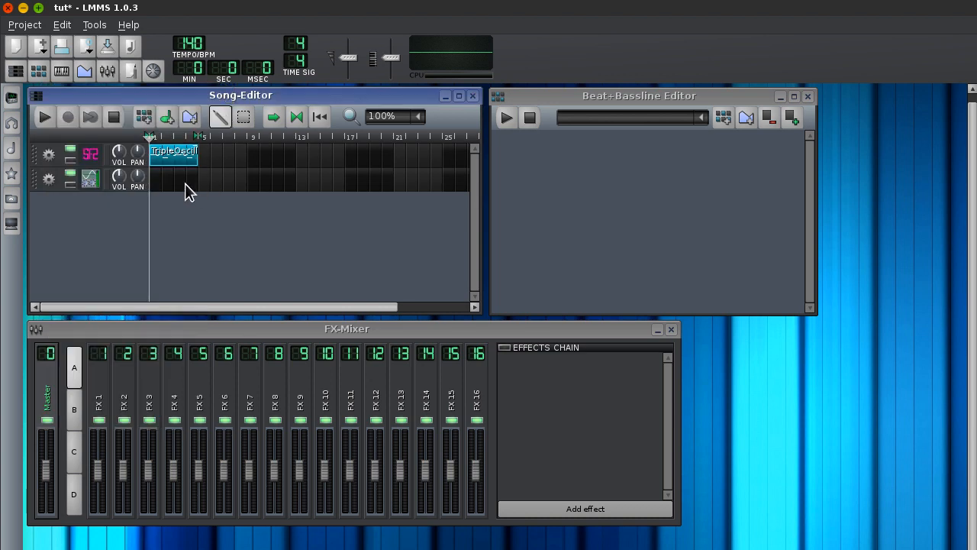
mouse_move(150, 186)
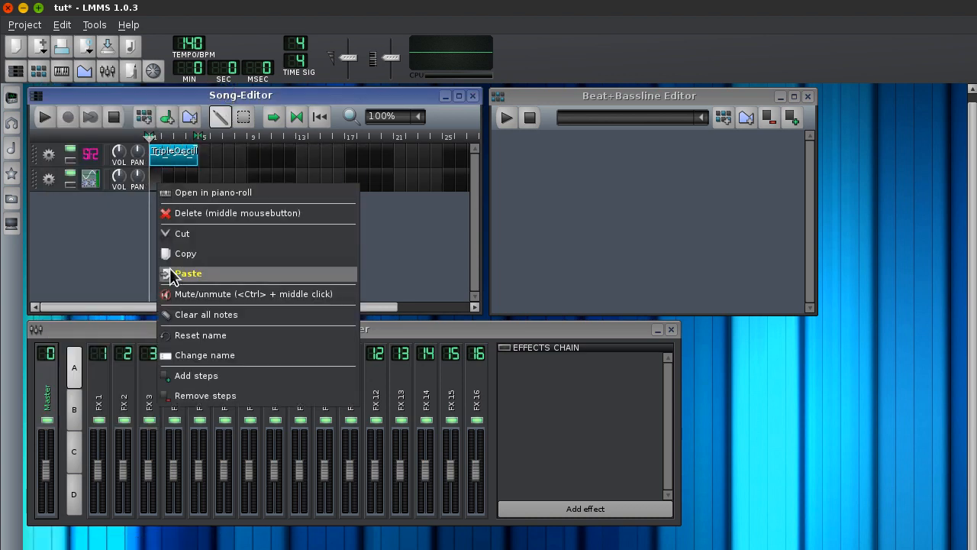
Step: Paste the copied notes into the empty pattern on the ZynAddSubFX track
click(188, 272)
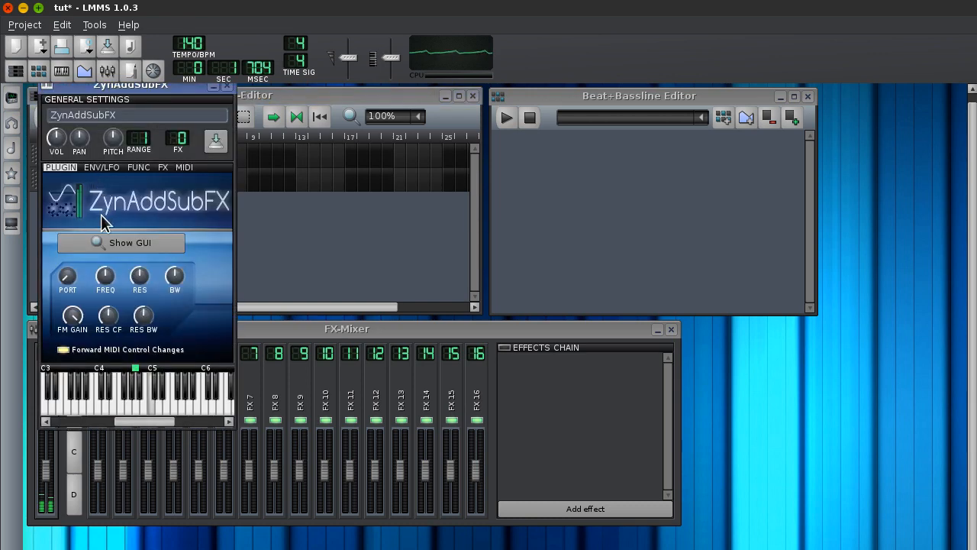
Step: Reopen ZynAddSubFX's ADDsynth global parameters and enlarge the filter envelope editor
click(120, 241)
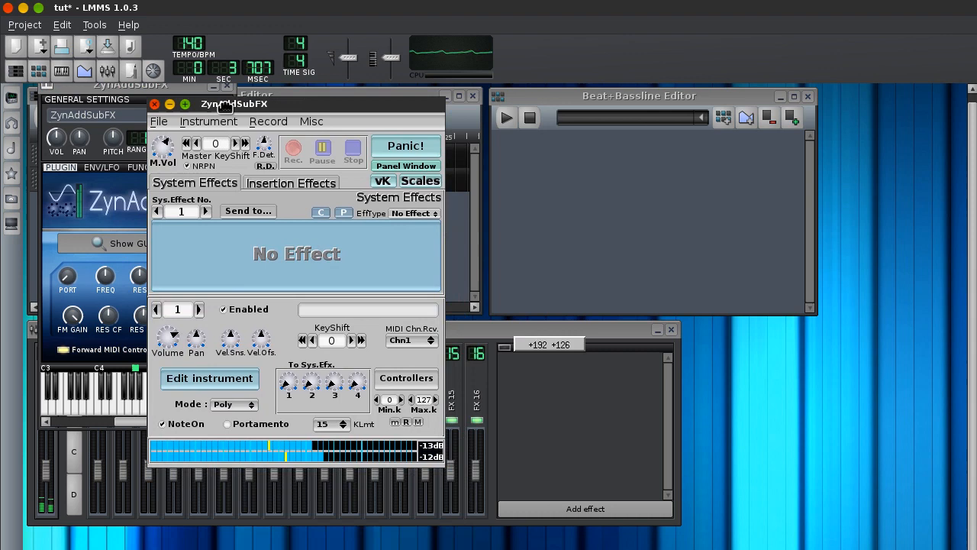
click(209, 379)
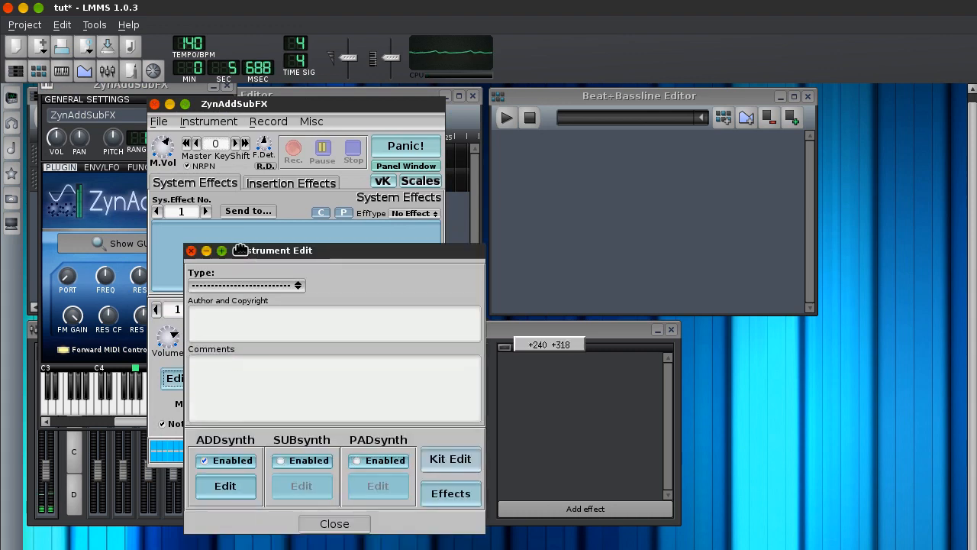
click(224, 485)
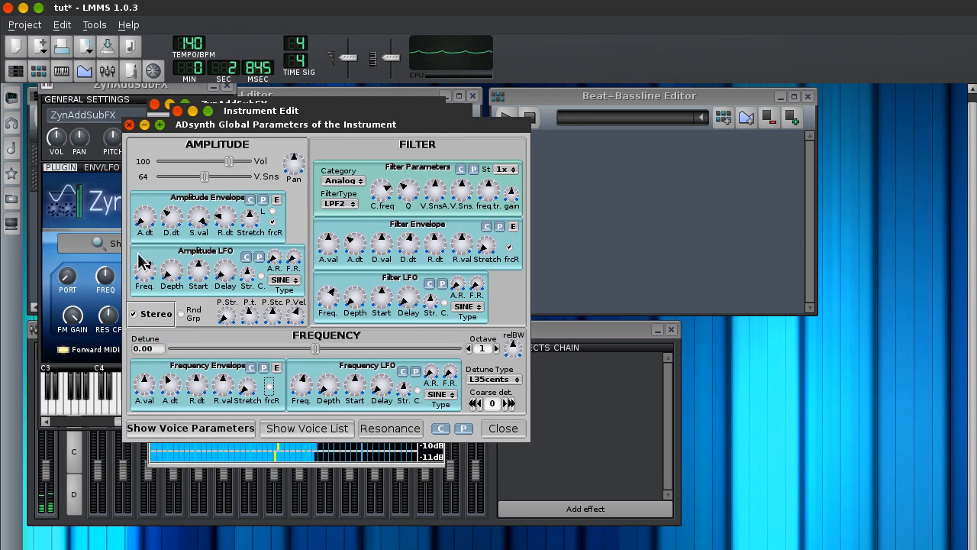
mouse_move(171, 220)
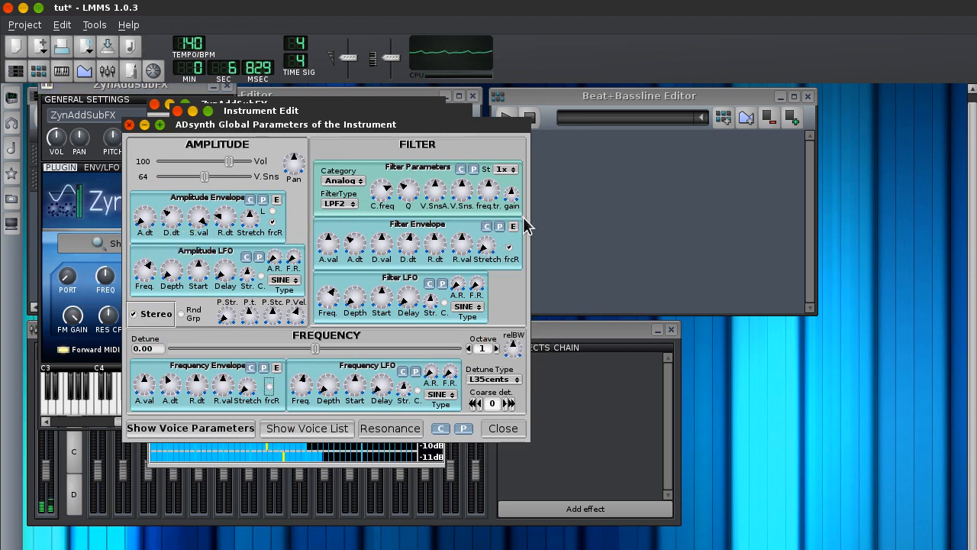
click(513, 226)
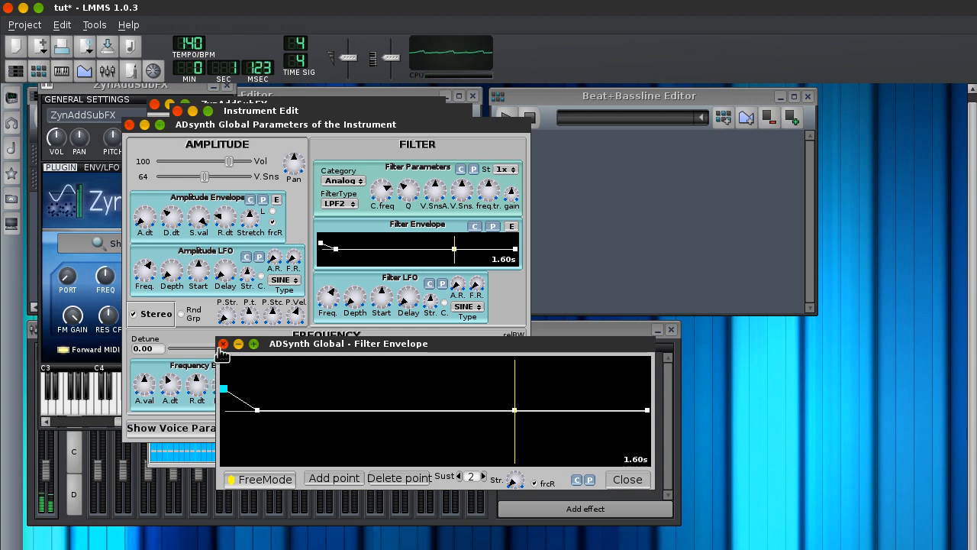
Step: Close the filter envelope editor and show the ADDsynth voice parameters
click(628, 480)
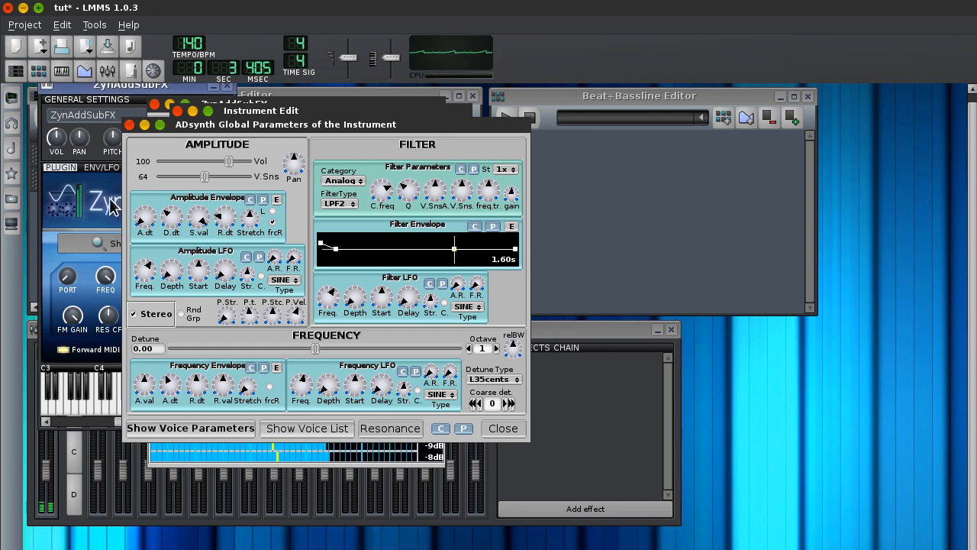
click(189, 428)
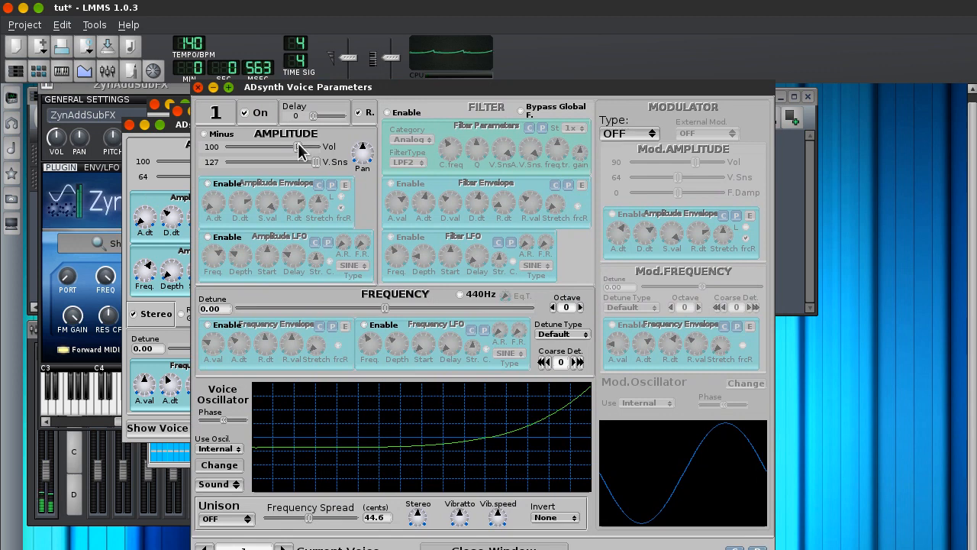
Step: Nudge the ADsynth Voice Parameters window before closing the parameter windows
drag(290, 146, 305, 147)
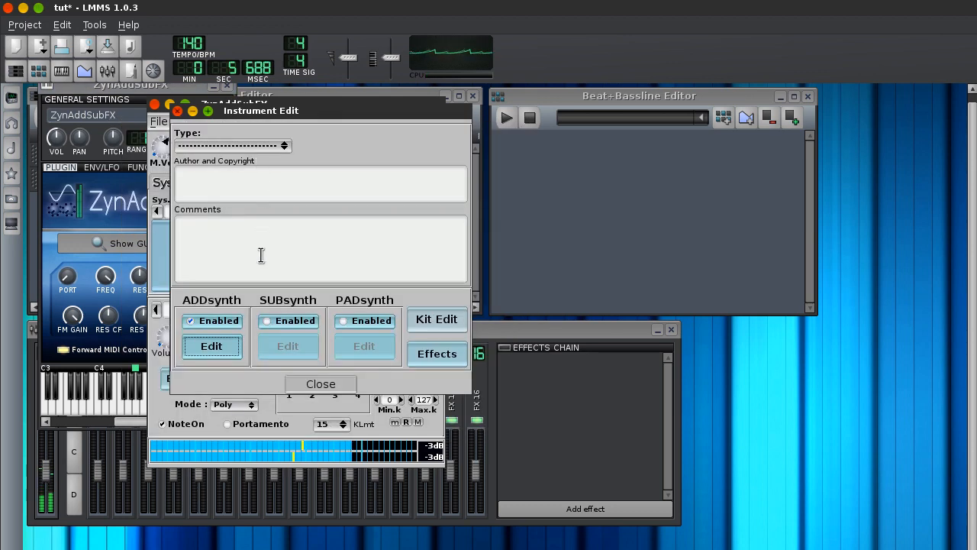
Step: Put a Reverb with a Cathedral preset in the part's insert effect slot 3
click(437, 354)
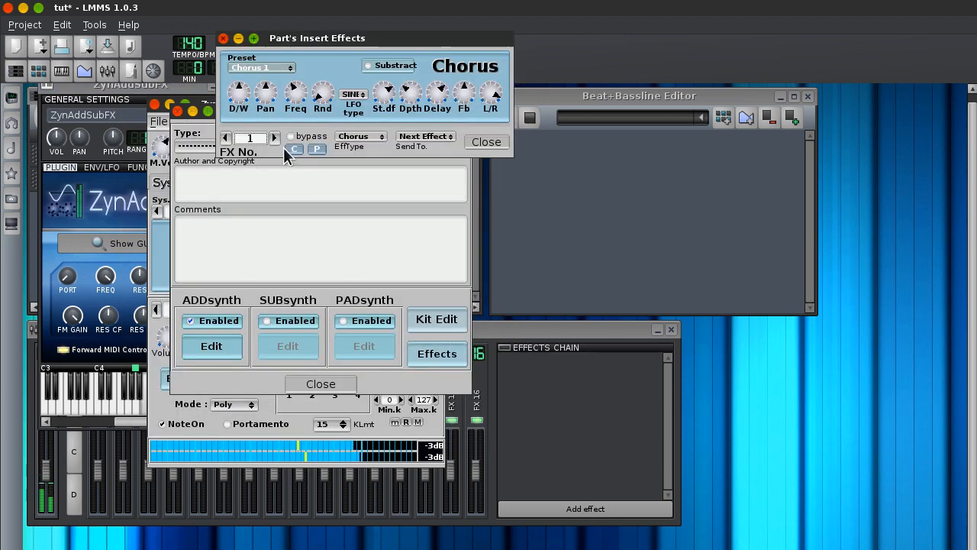
click(275, 137)
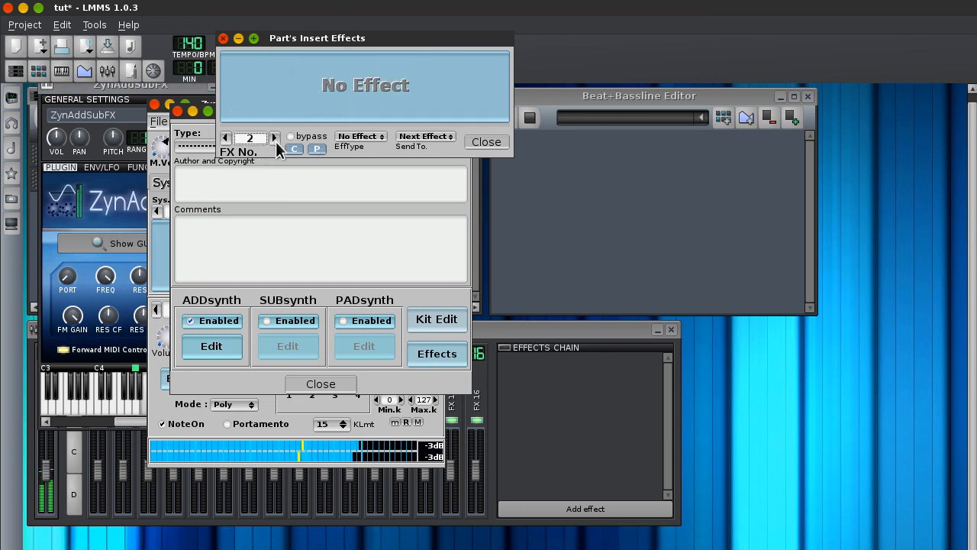
click(360, 136)
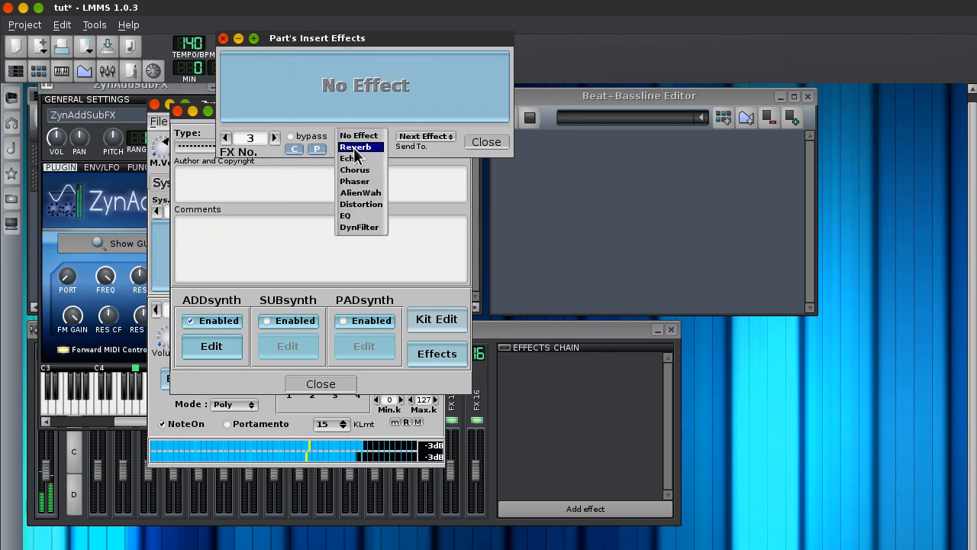
click(355, 146)
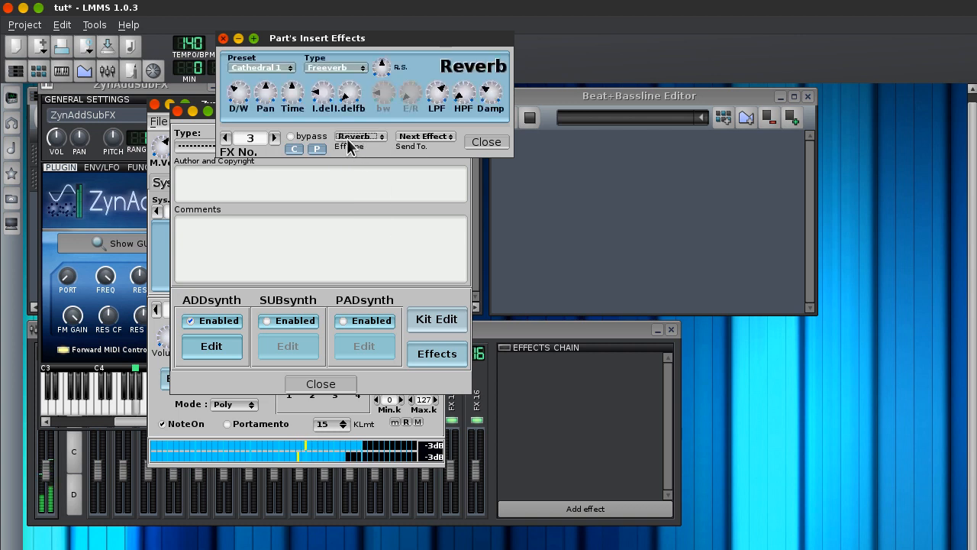
click(260, 67)
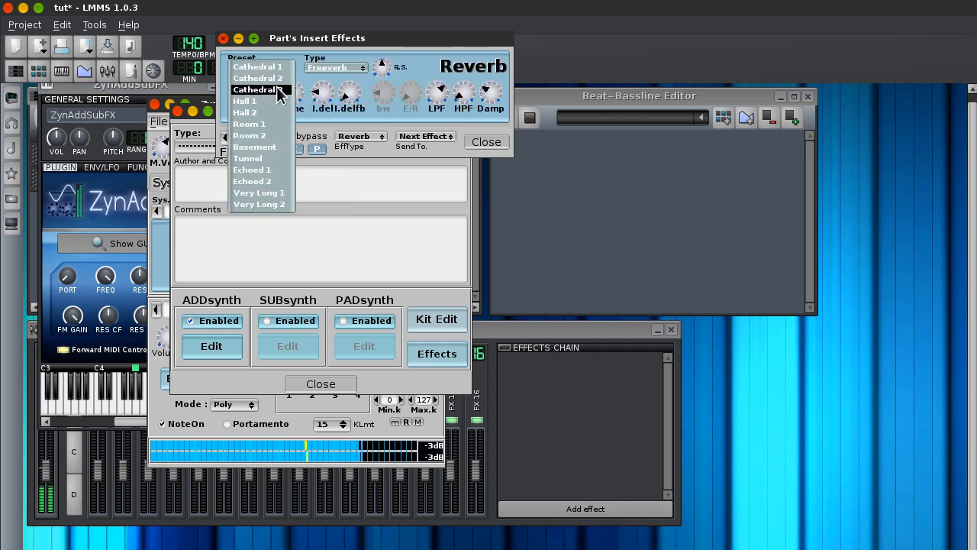
click(245, 100)
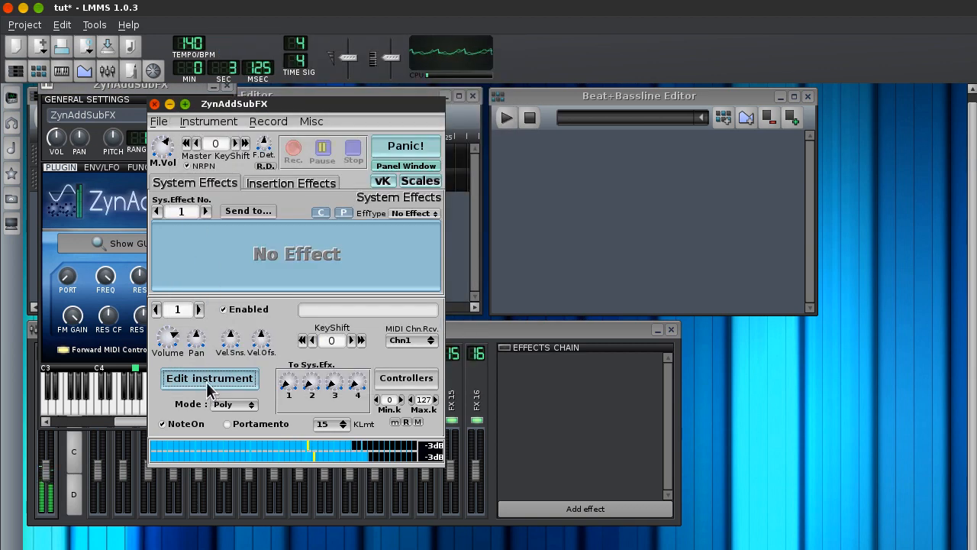
Step: Sweep the synth's filter FREQ knob down to about 57 and back up to 114 while listening
click(209, 378)
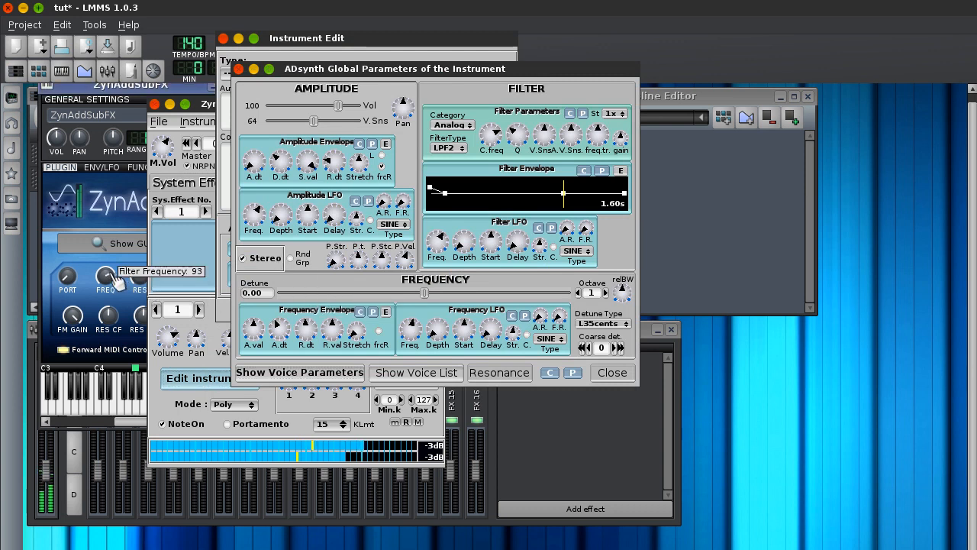
drag(107, 278, 107, 298)
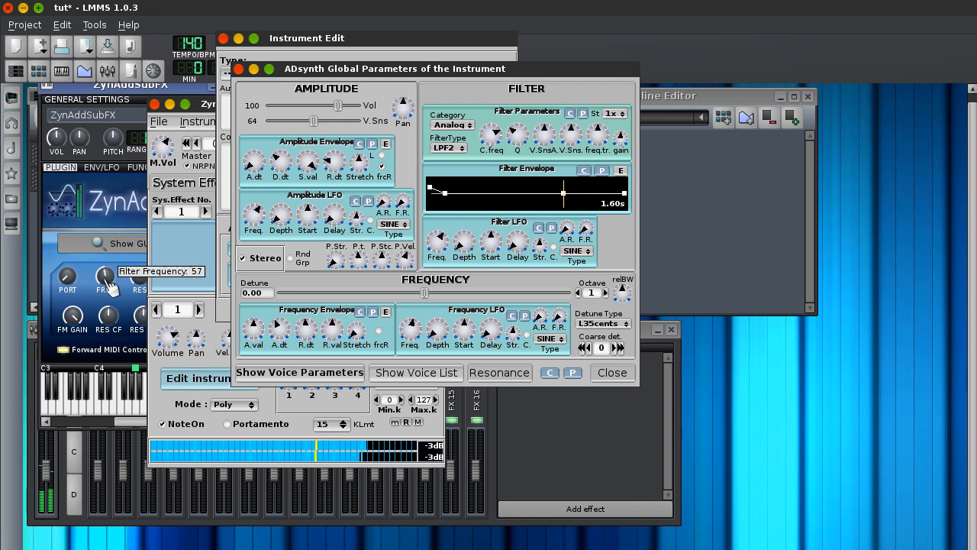
drag(105, 281, 105, 293)
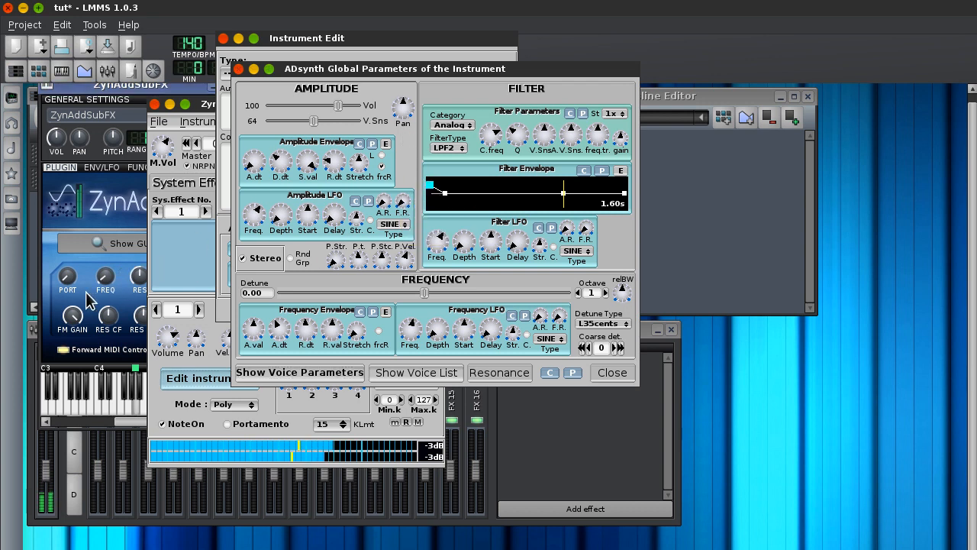
mouse_move(105, 278)
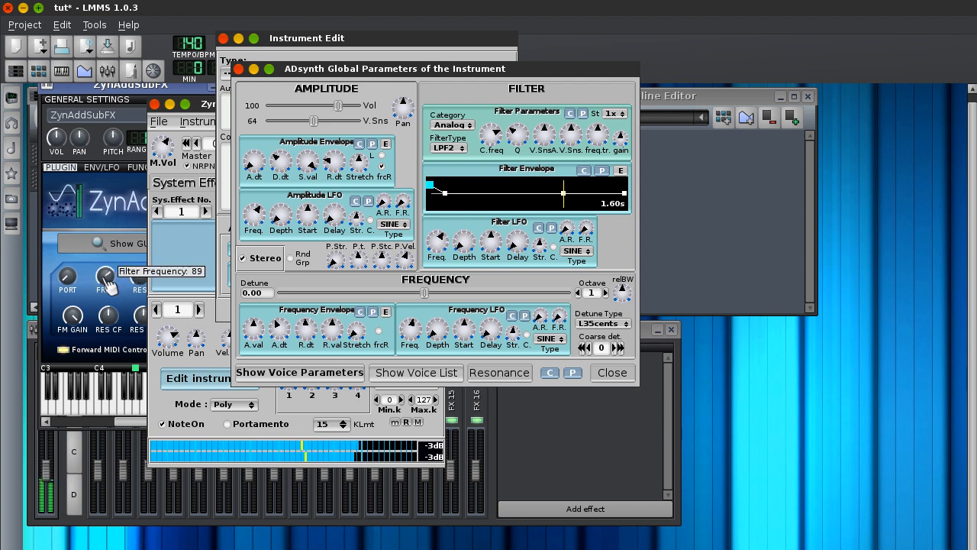
drag(105, 278, 105, 260)
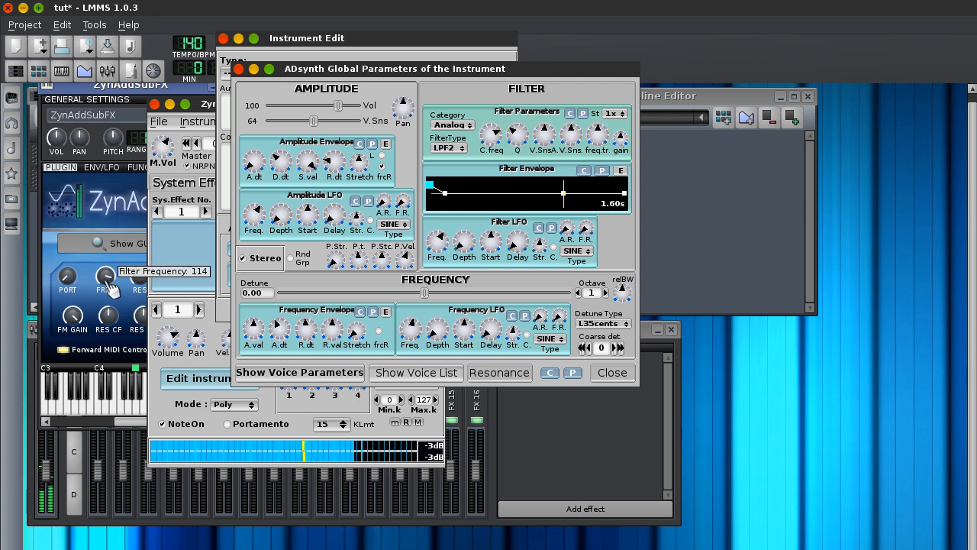
mouse_move(107, 277)
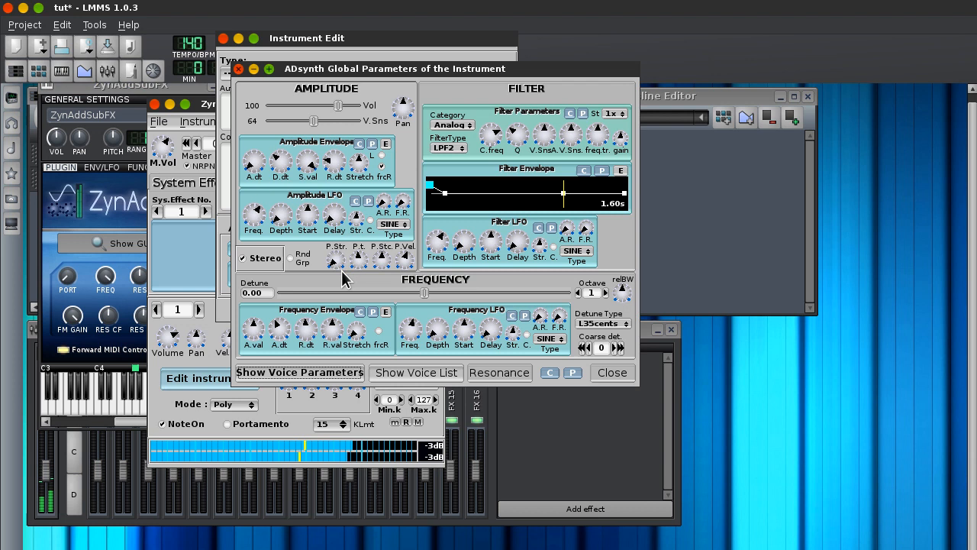
mouse_move(333, 260)
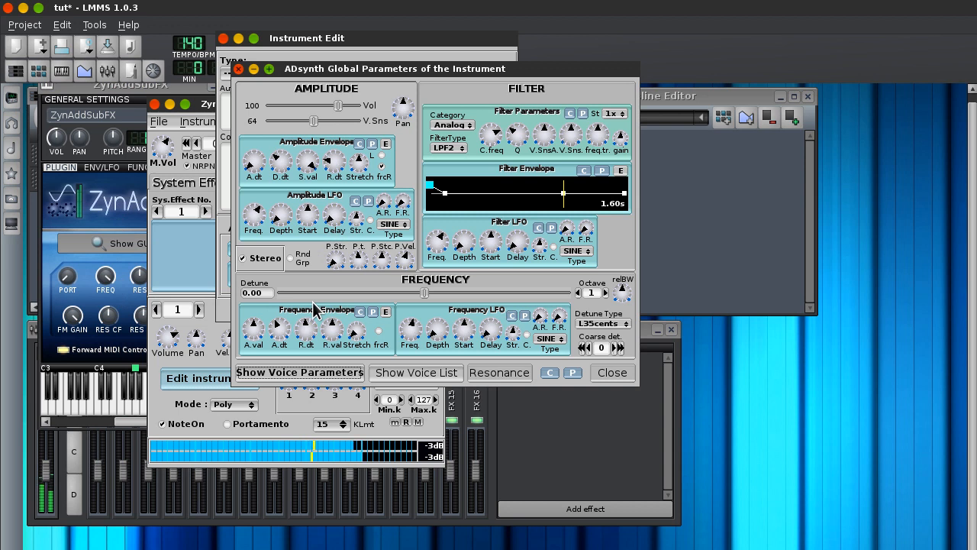
mouse_move(445, 235)
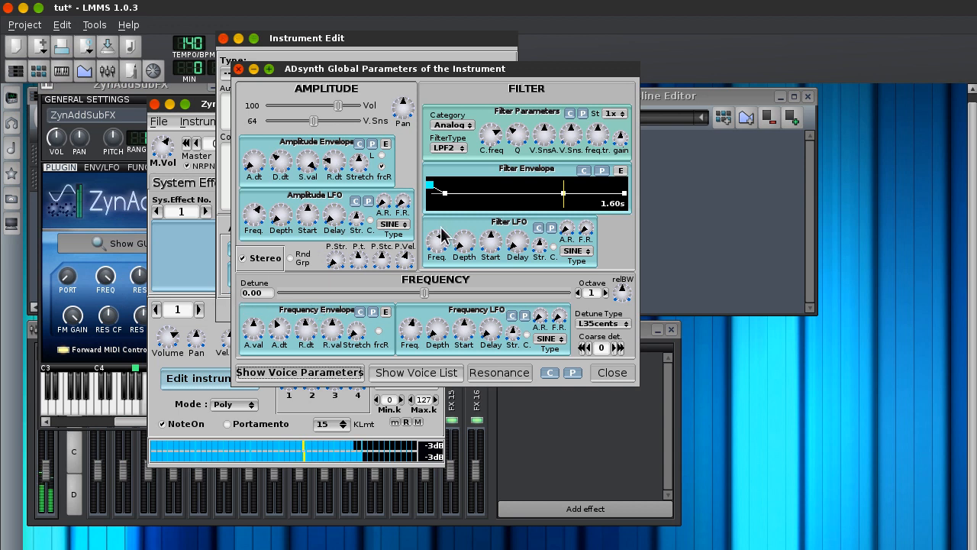
mouse_move(257, 210)
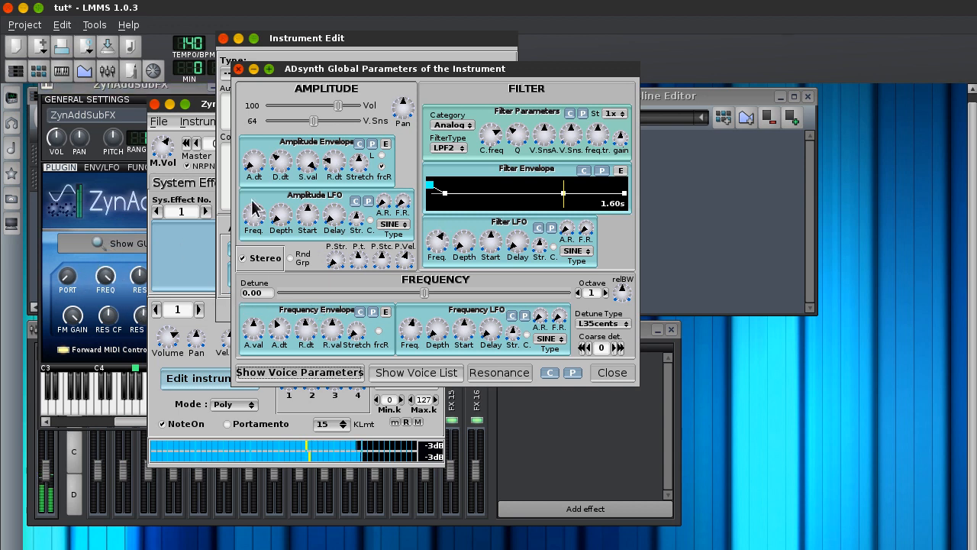
mouse_move(465, 241)
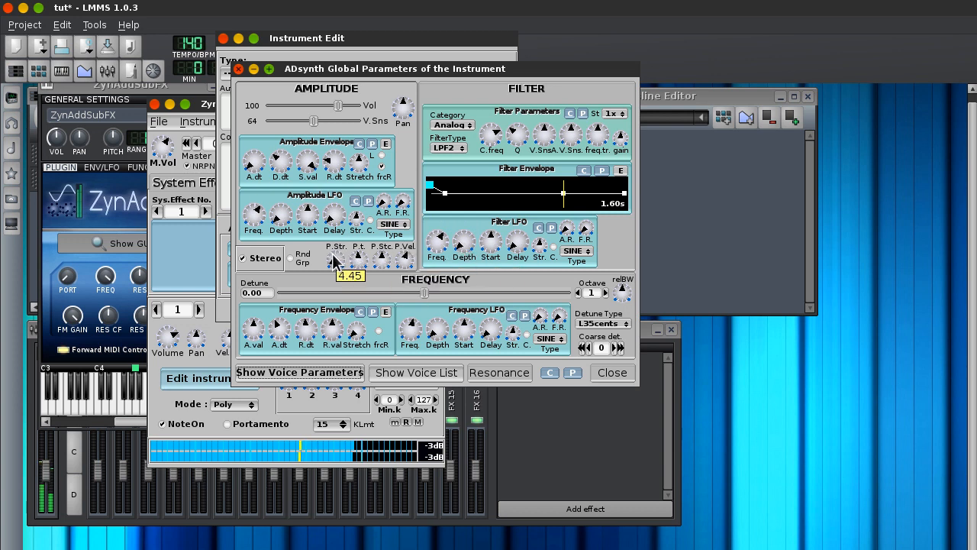
Step: Raise the ADsynth amplitude punch (P.Str) to about 4.45 for a sharper attack
drag(334, 259, 306, 226)
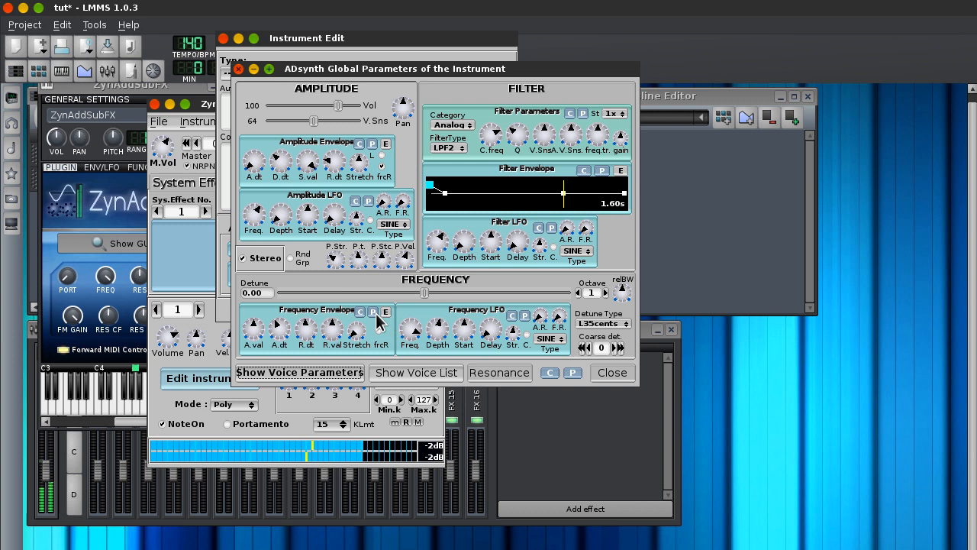
mouse_move(114, 258)
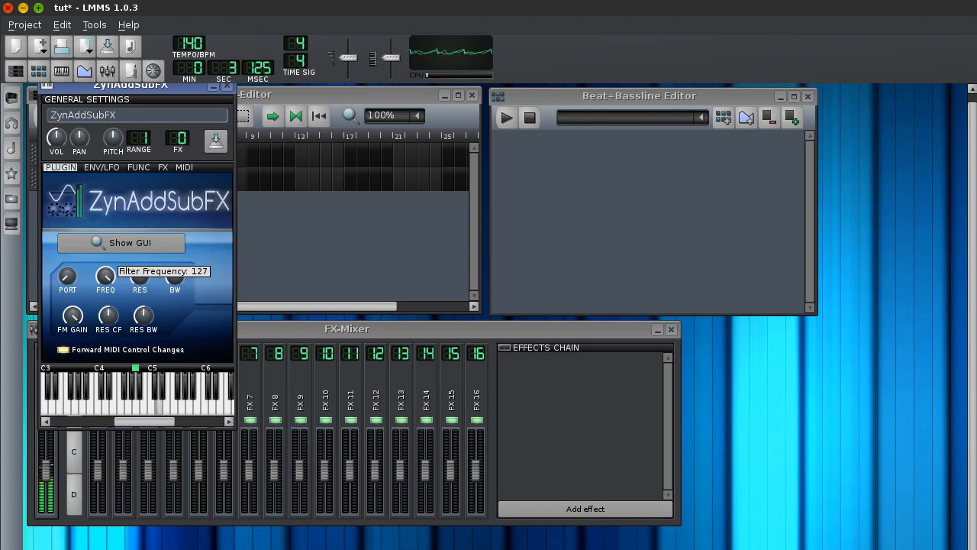
Step: Show the ZynAddSubFX GUI again and nudge the plugin panel's PORT knob
click(121, 241)
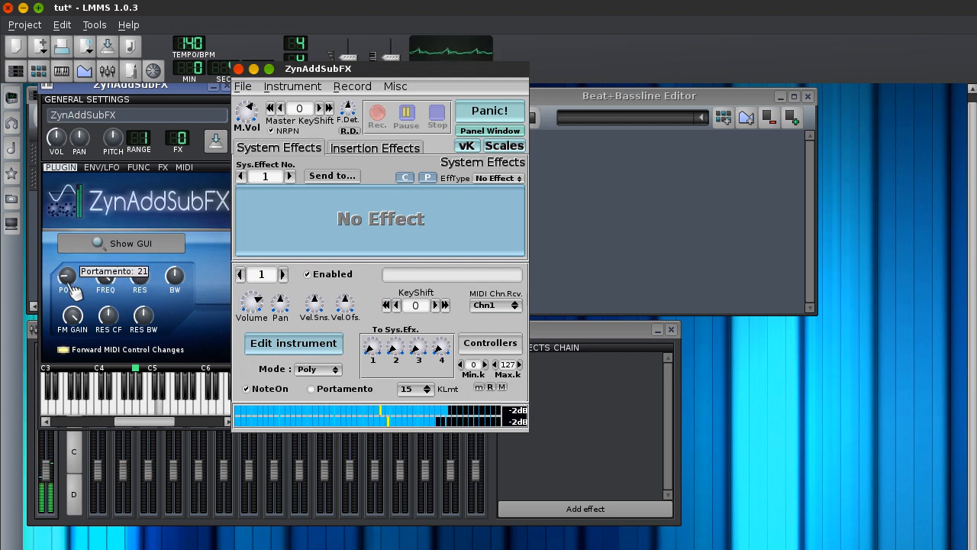
drag(69, 277, 69, 275)
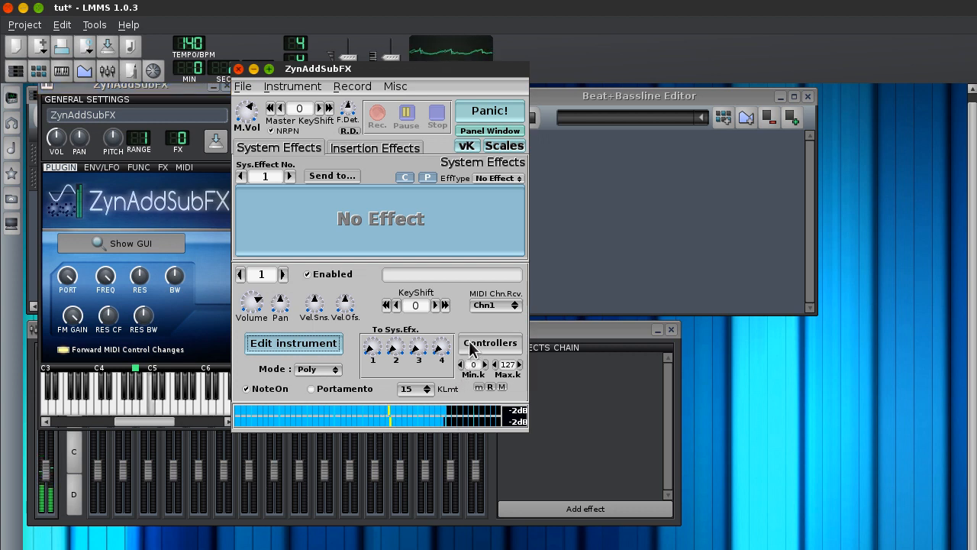
mouse_move(321, 293)
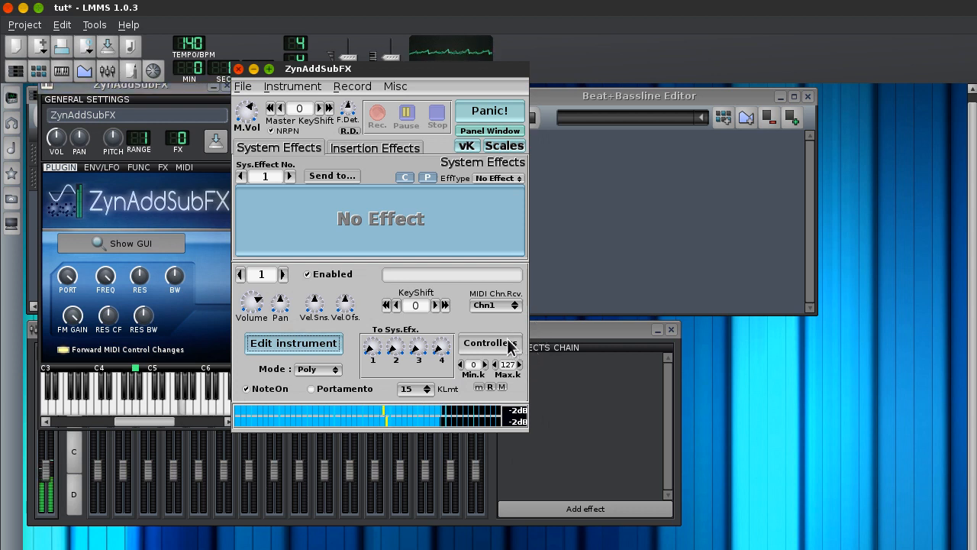
Step: Check the portamento settings in the Controllers window, then close it and the ZynAddSubFX GUI
click(490, 342)
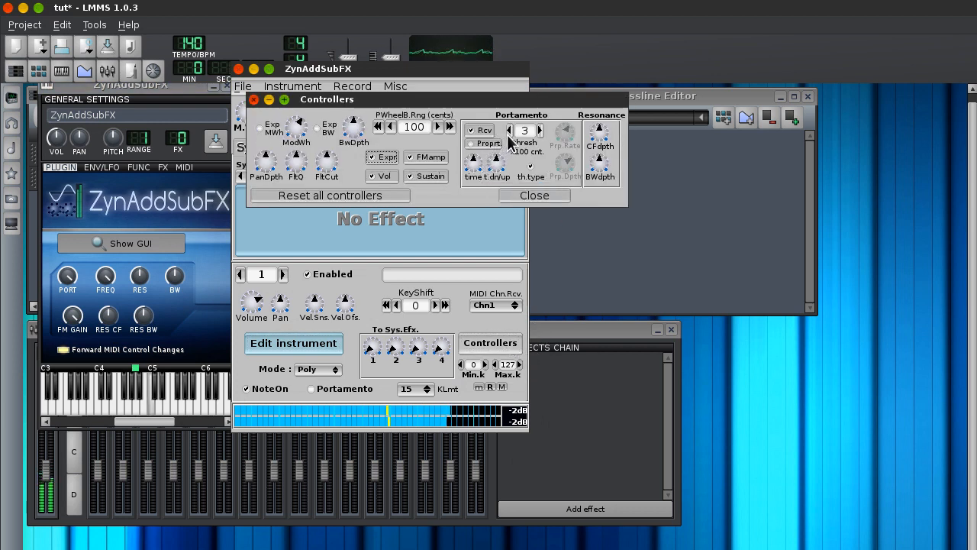
click(513, 131)
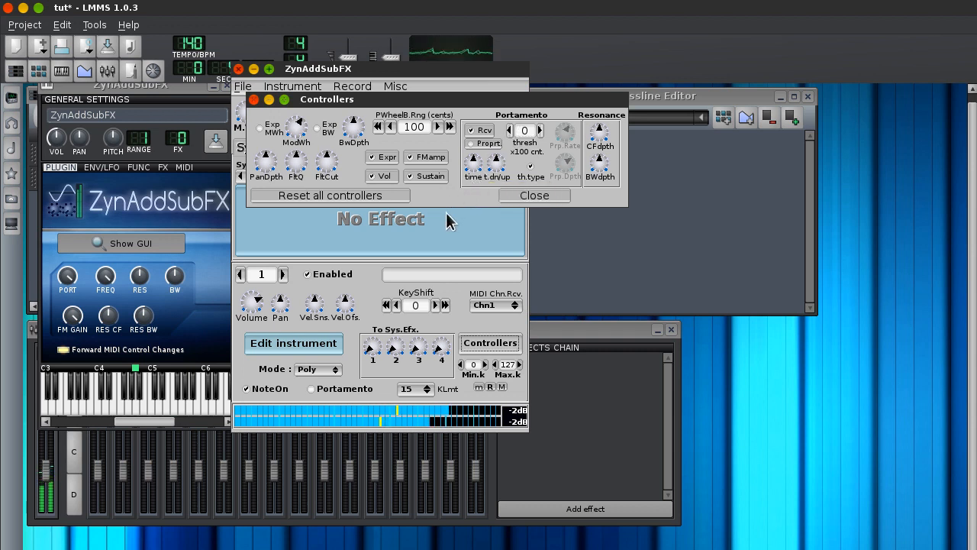
mouse_move(475, 164)
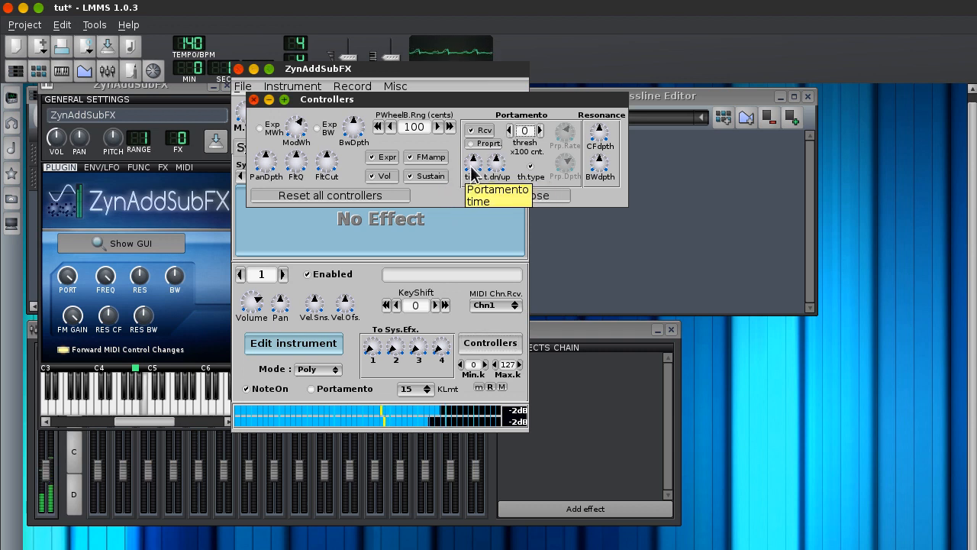
mouse_move(507, 167)
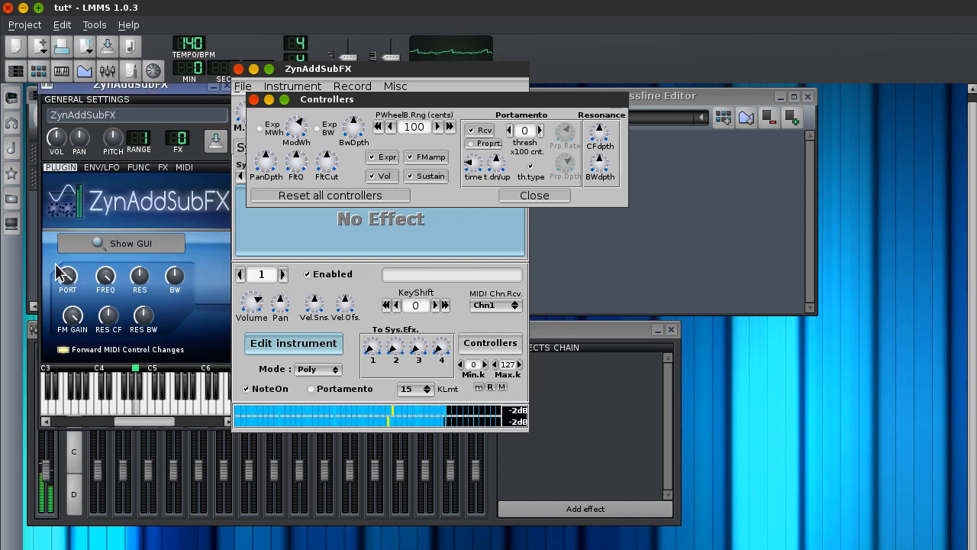
click(535, 196)
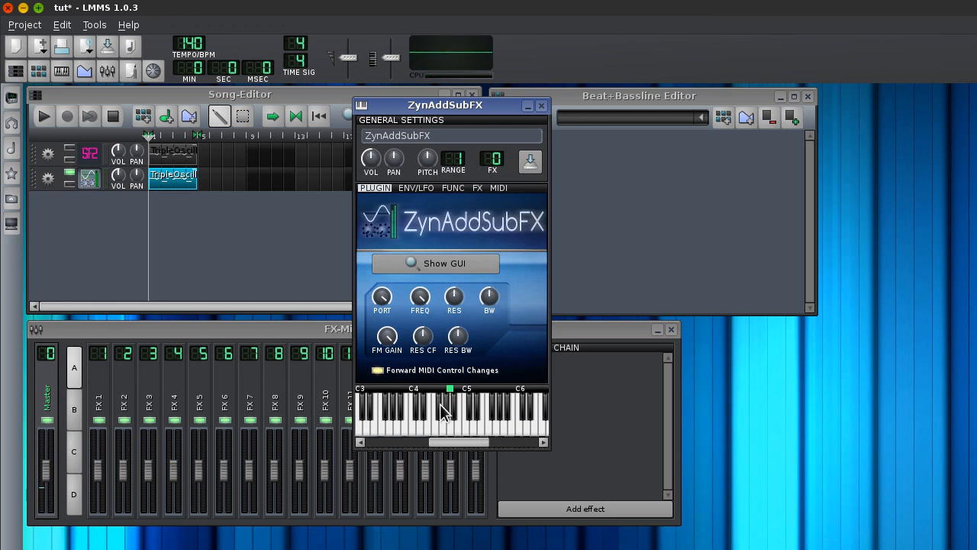
mouse_move(440, 420)
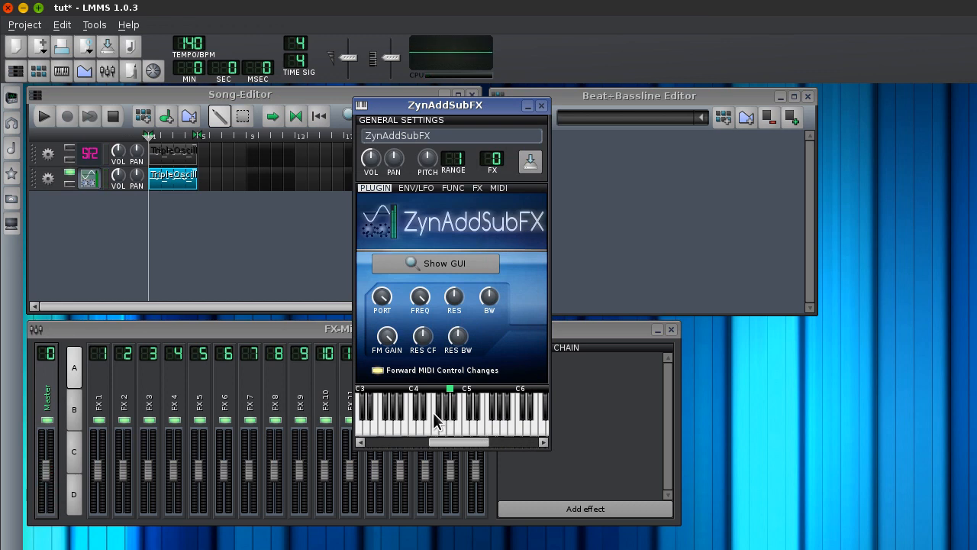
mouse_move(418, 414)
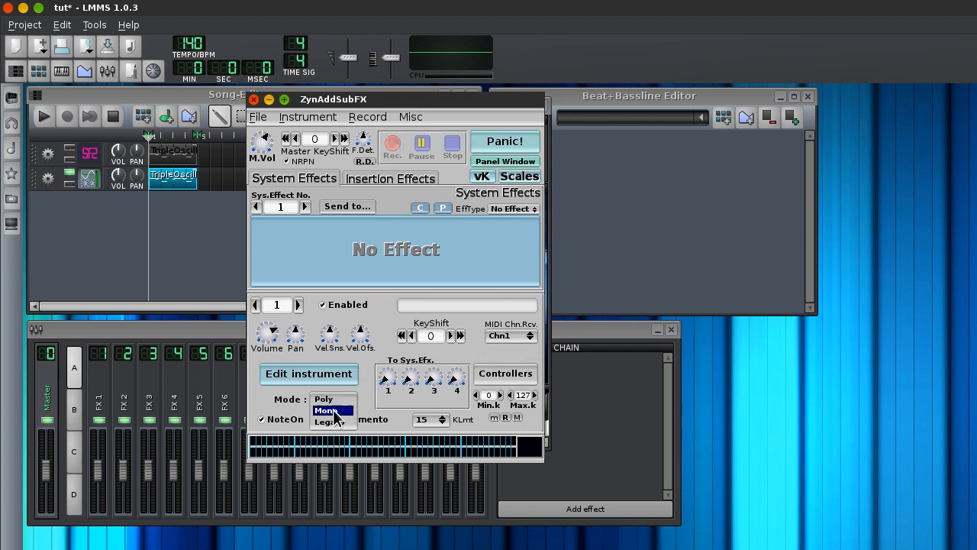
Step: Switch the synth's playing mode to Mono
click(328, 409)
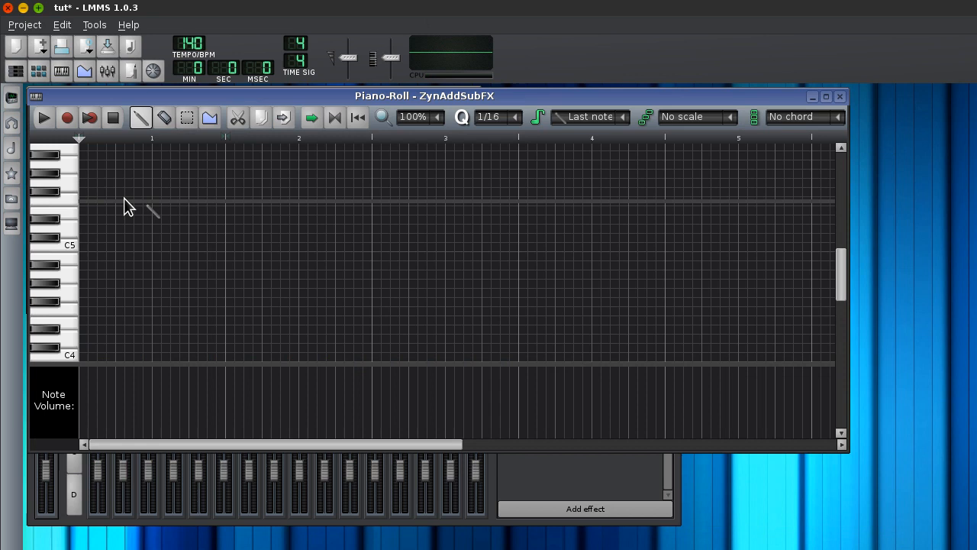
Step: Draw the opening melody: a low note plus a few rising higher notes, and audition it
click(95, 311)
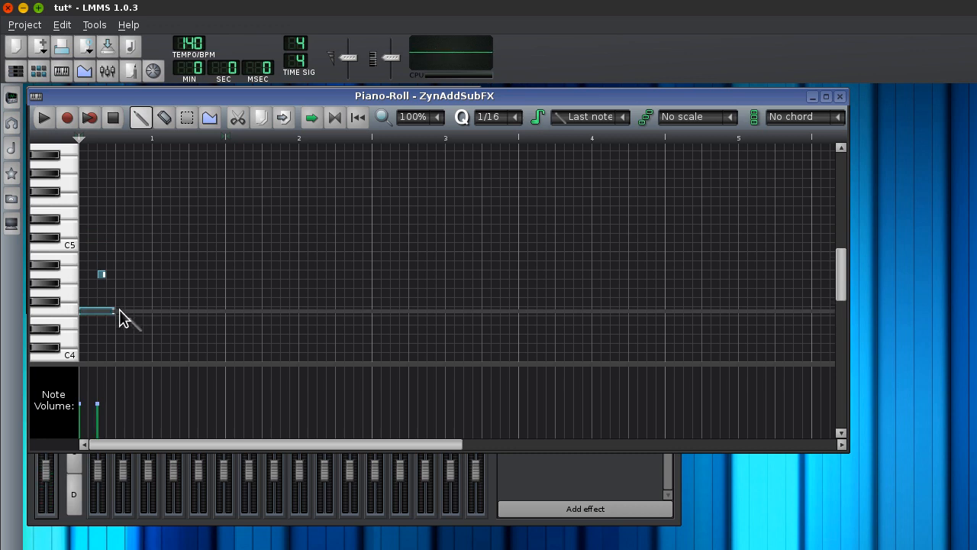
drag(113, 312, 183, 312)
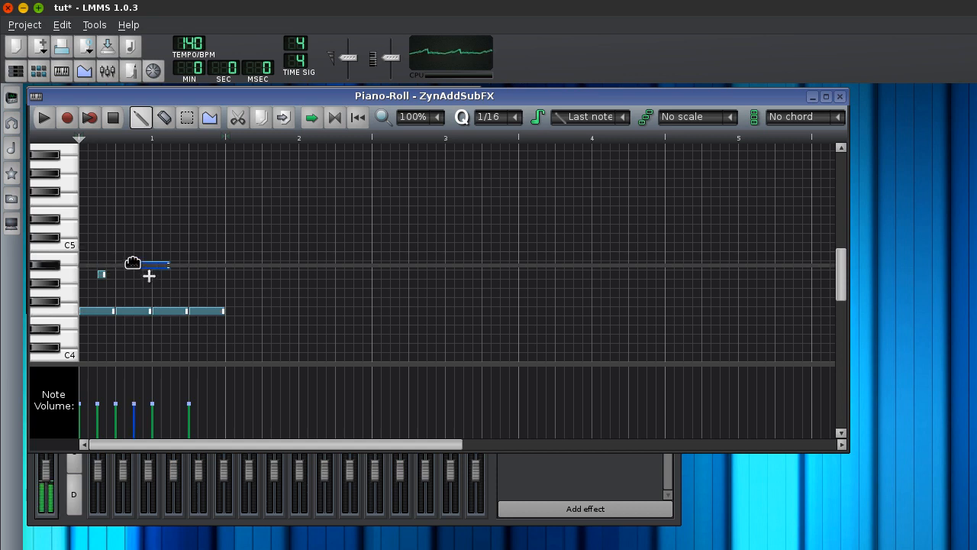
drag(150, 263, 149, 248)
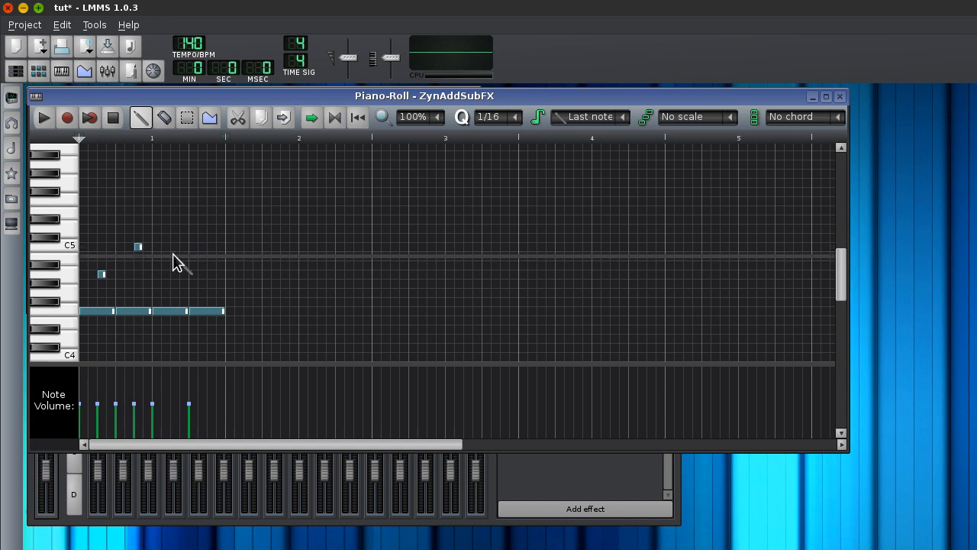
click(175, 274)
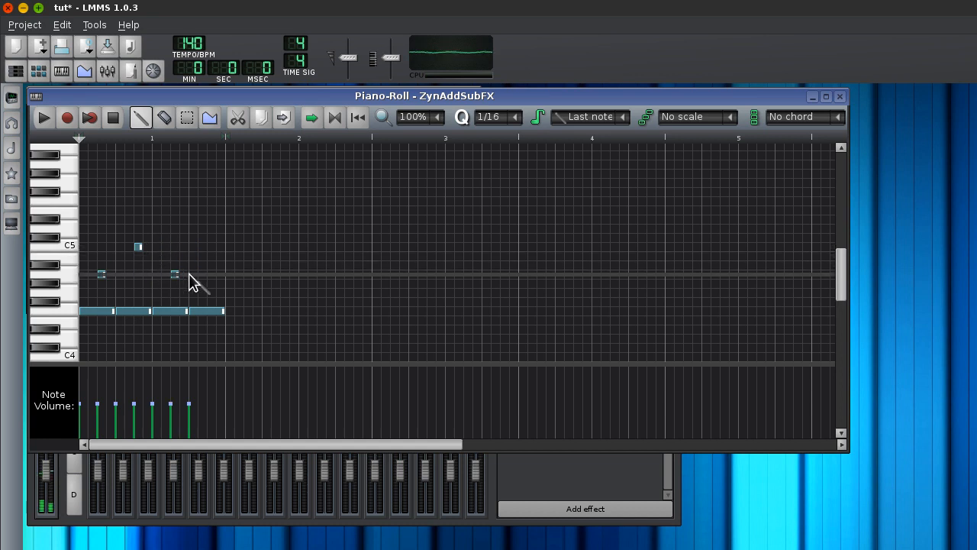
click(43, 118)
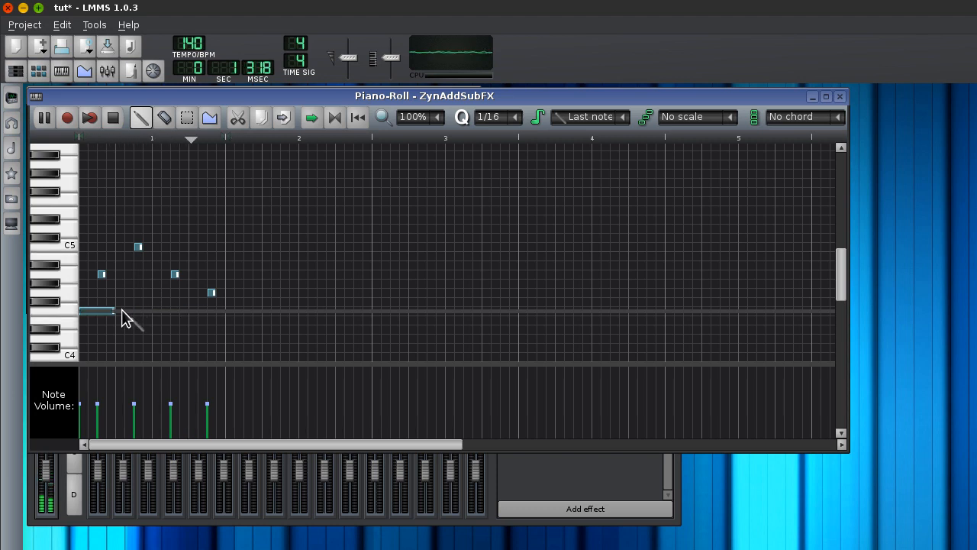
Step: Lay repeated short low notes under the melody across the bar and listen back
drag(115, 311, 221, 312)
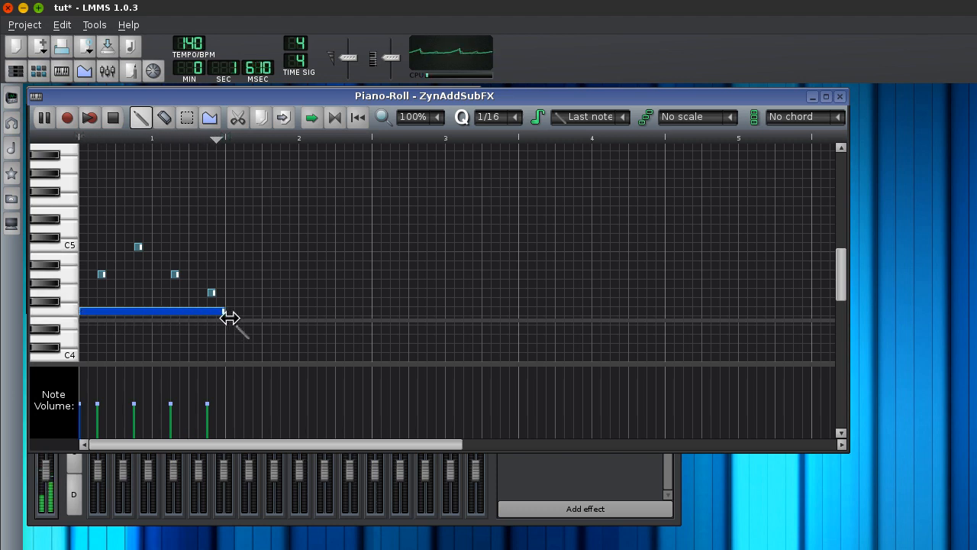
click(113, 116)
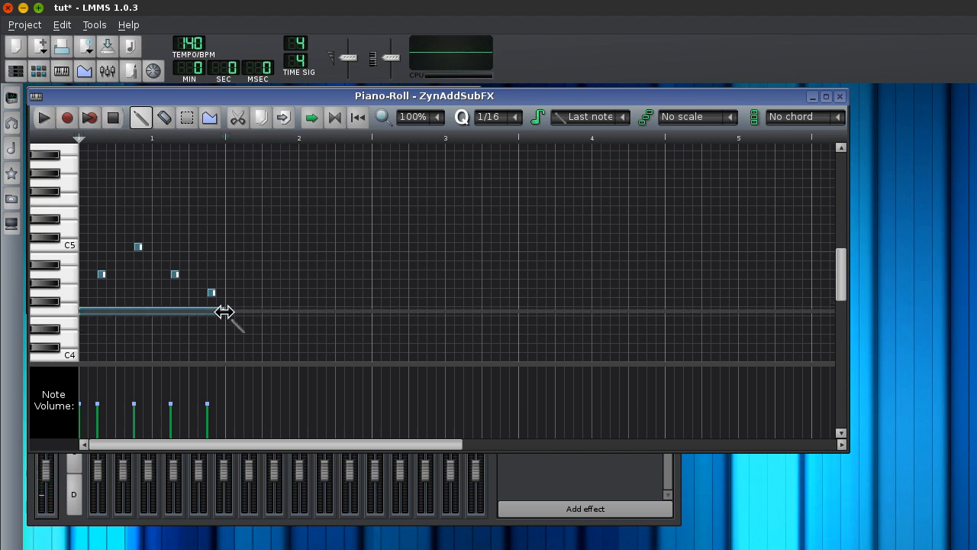
drag(221, 311, 119, 312)
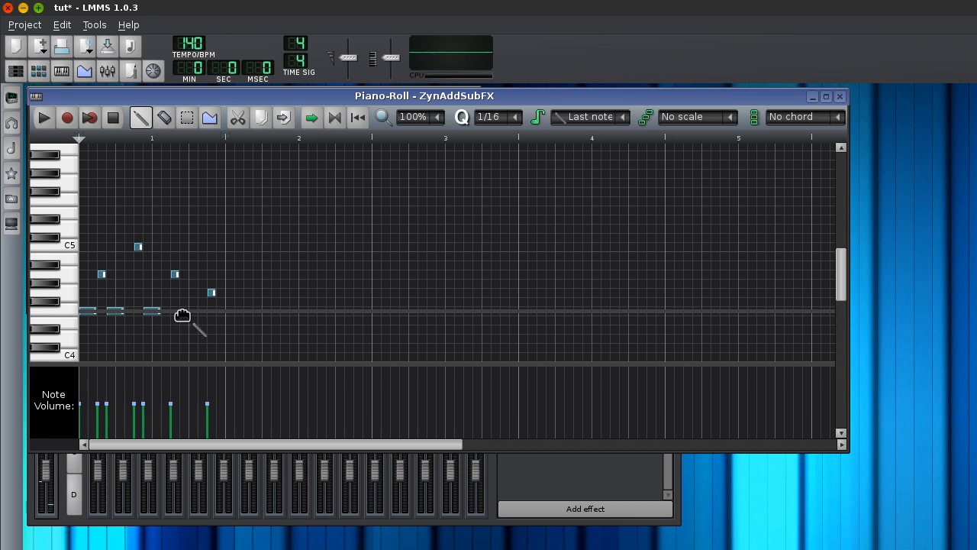
drag(184, 311, 216, 312)
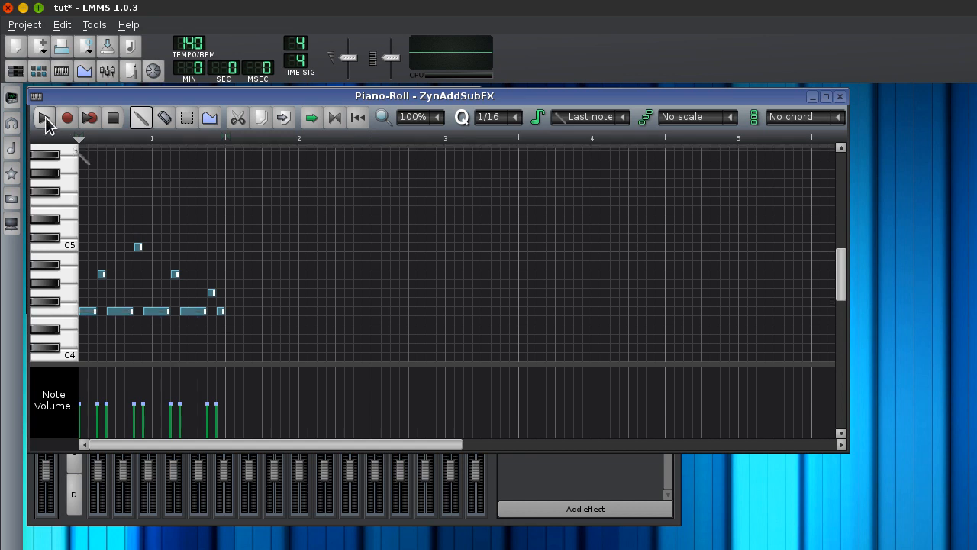
Step: Audition the pattern, then draw one long held low note in place of the short ones
click(43, 117)
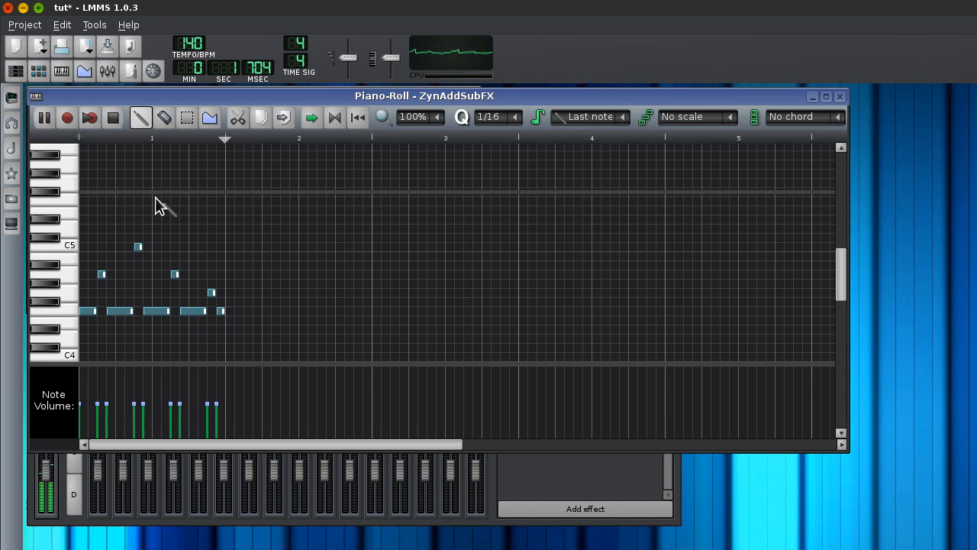
click(88, 118)
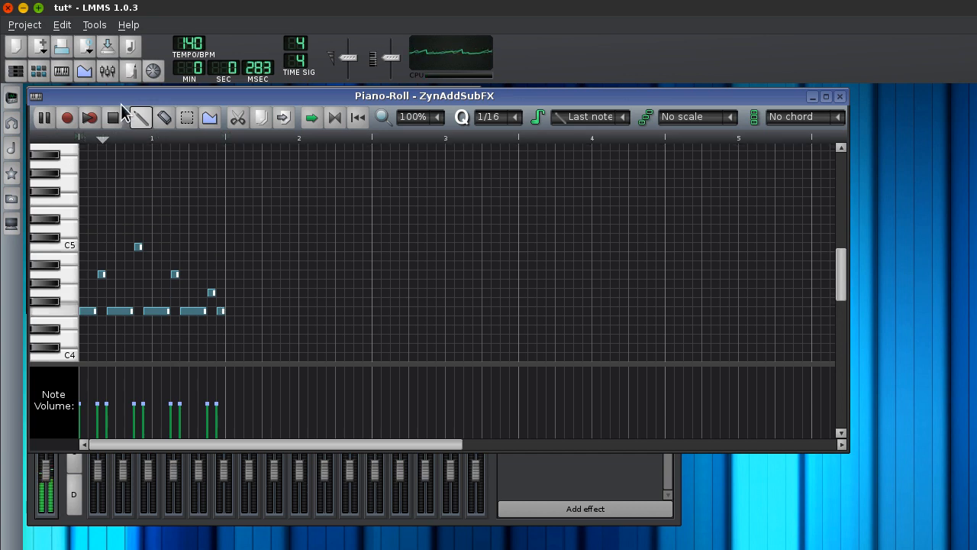
mouse_move(113, 116)
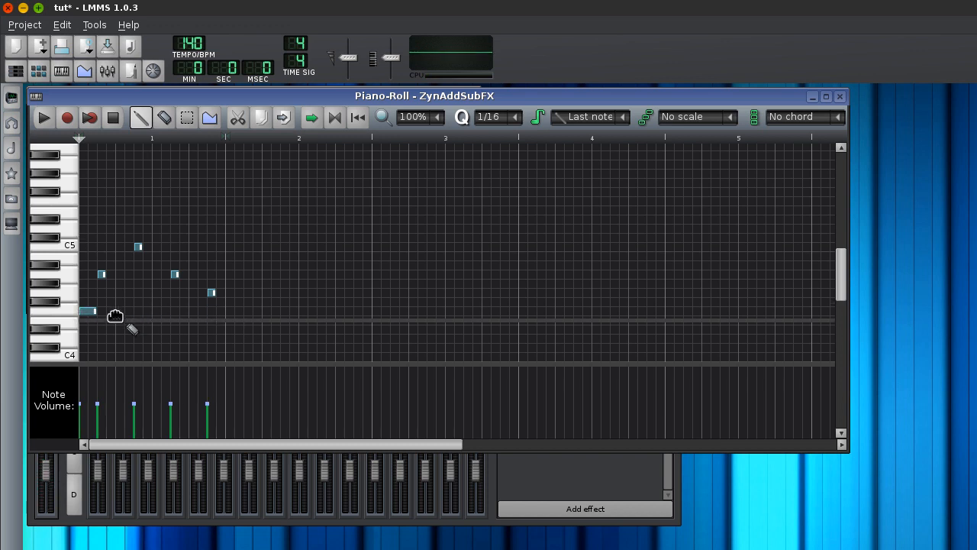
drag(88, 312, 223, 311)
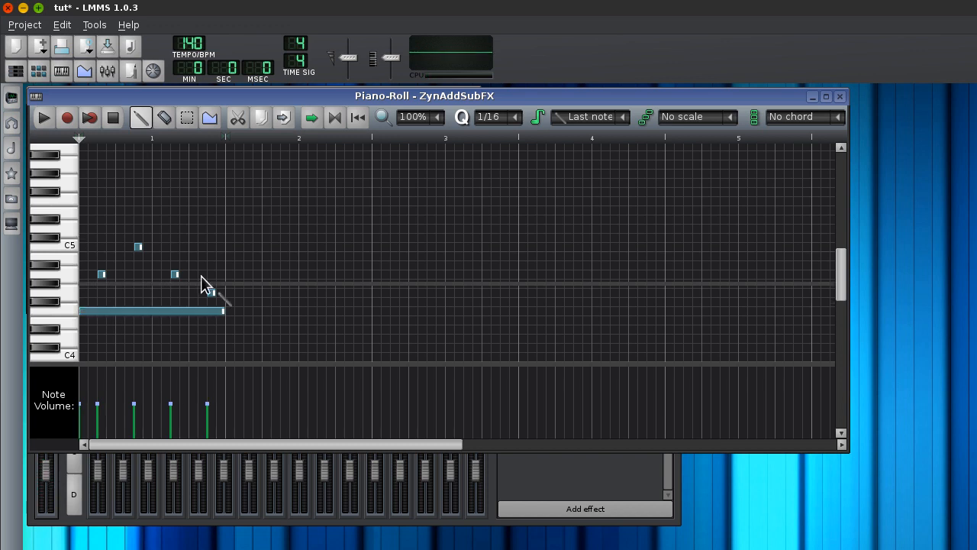
Step: Play the revised melody back and close the piano roll
click(43, 116)
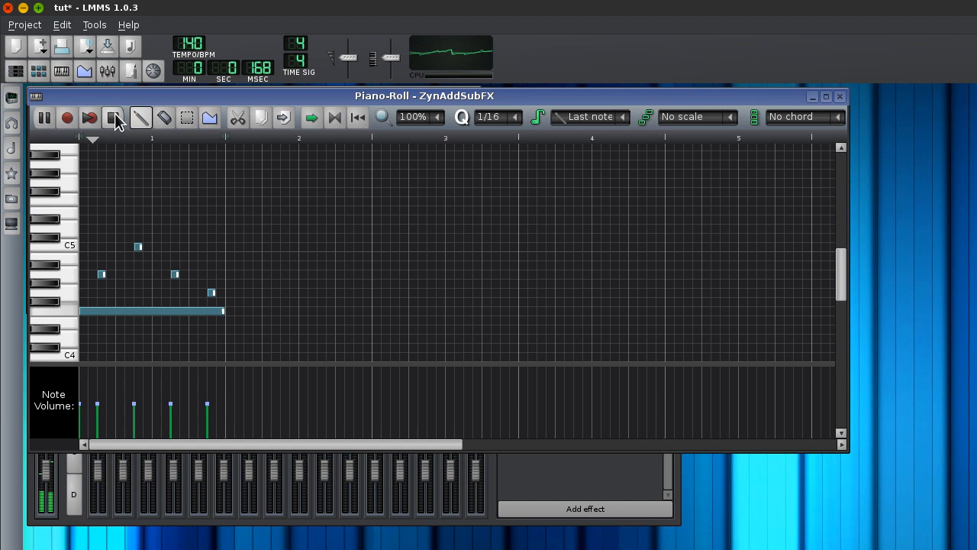
click(141, 116)
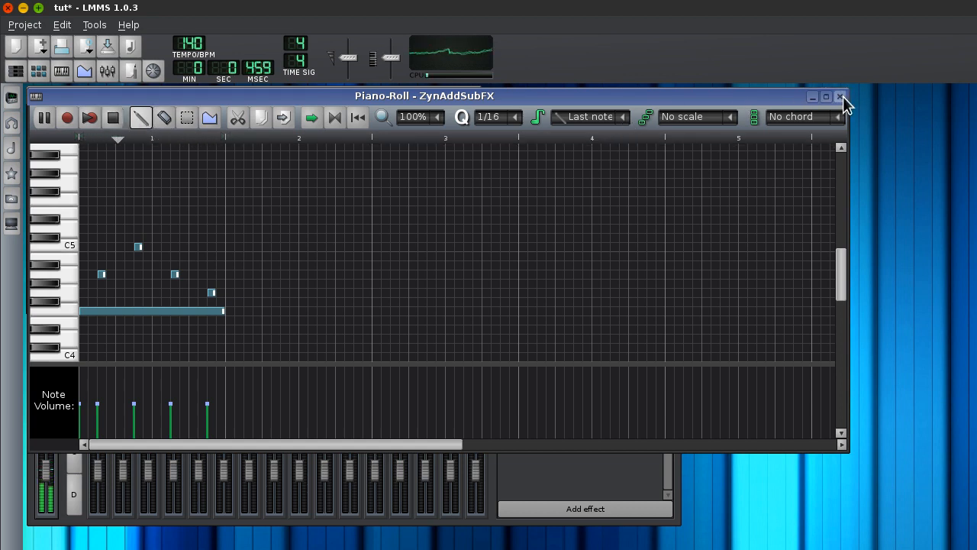
click(840, 95)
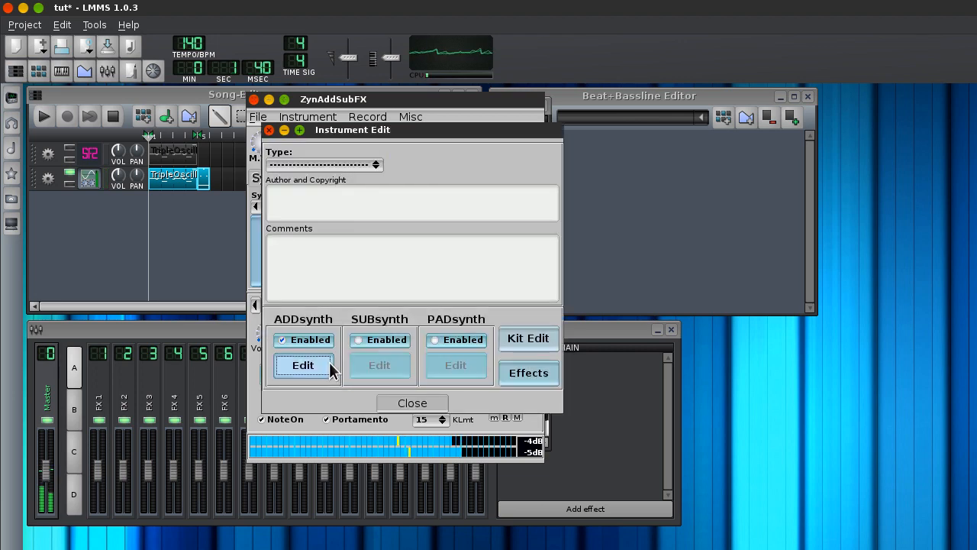
Step: Glance at the ADDsynth voice settings, then close the synth's editor windows
click(302, 365)
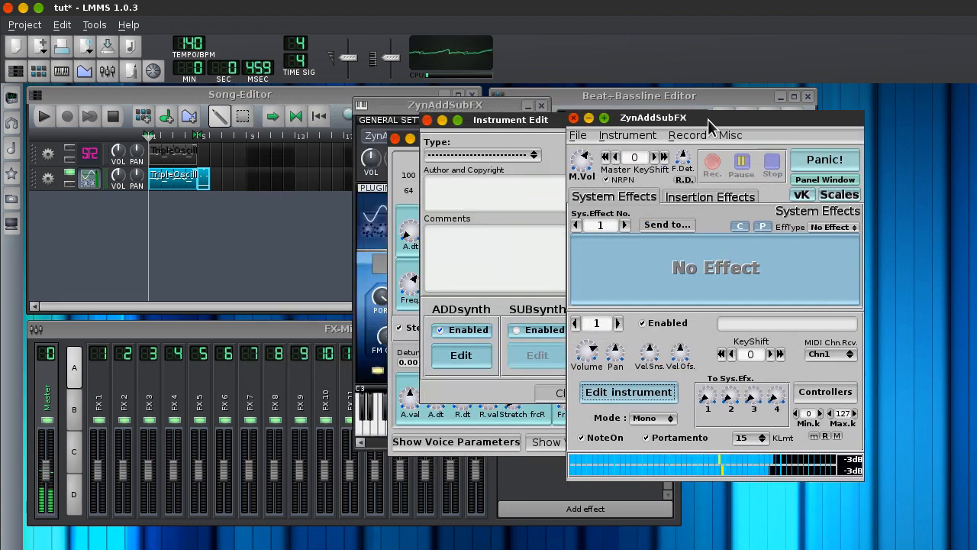
click(574, 117)
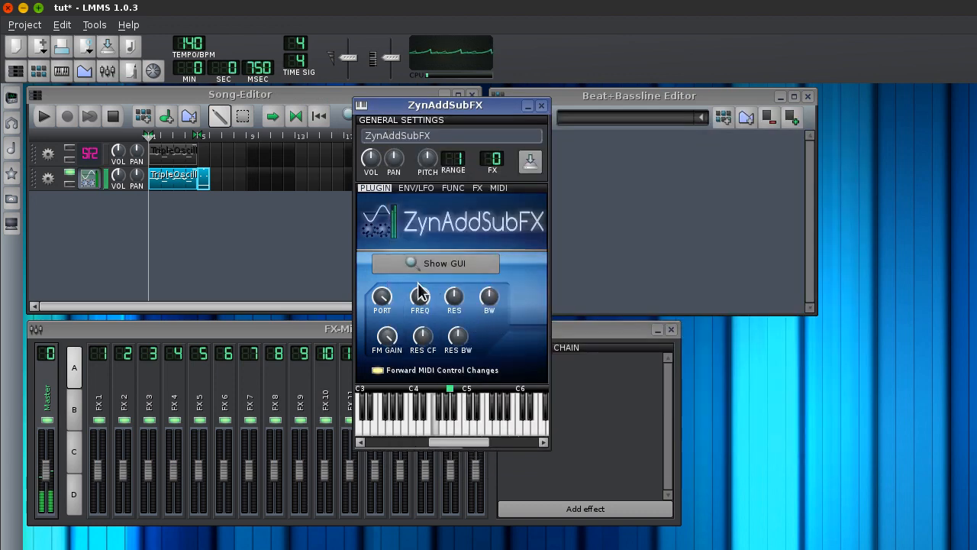
Step: Play the whole song from the Song-Editor and stop it
click(43, 116)
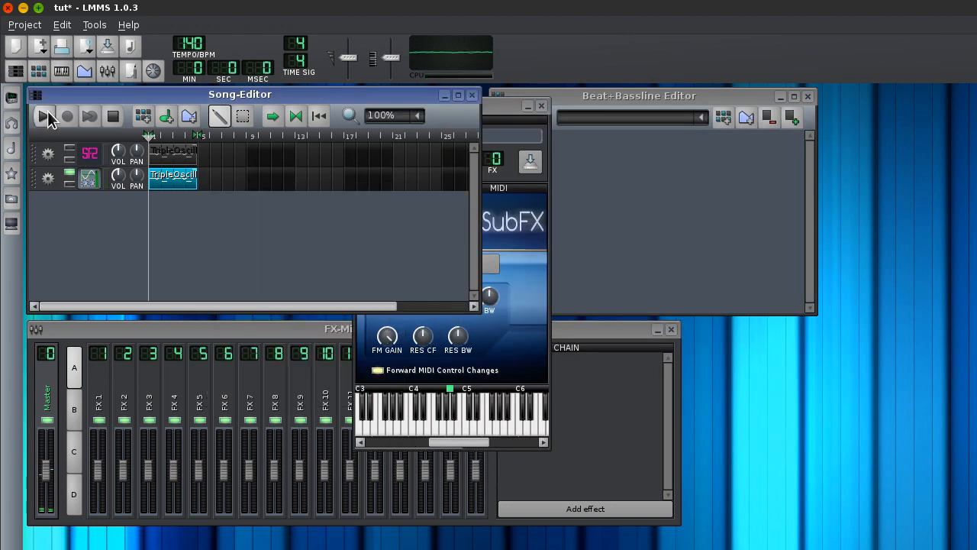
click(44, 116)
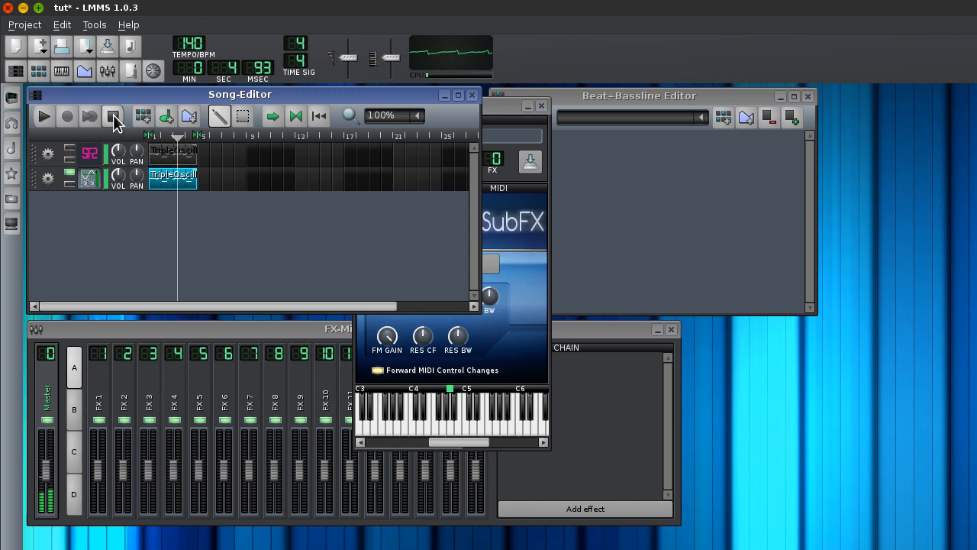
click(113, 116)
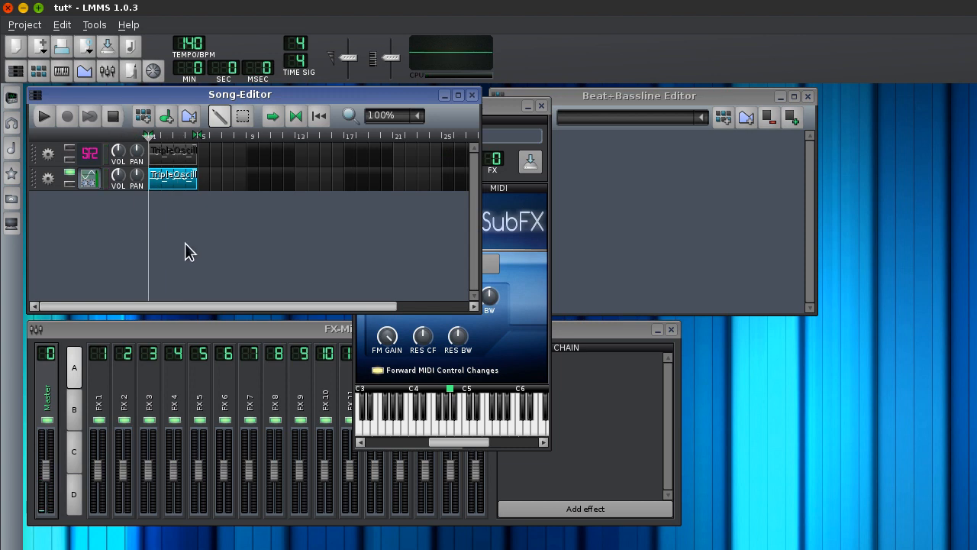